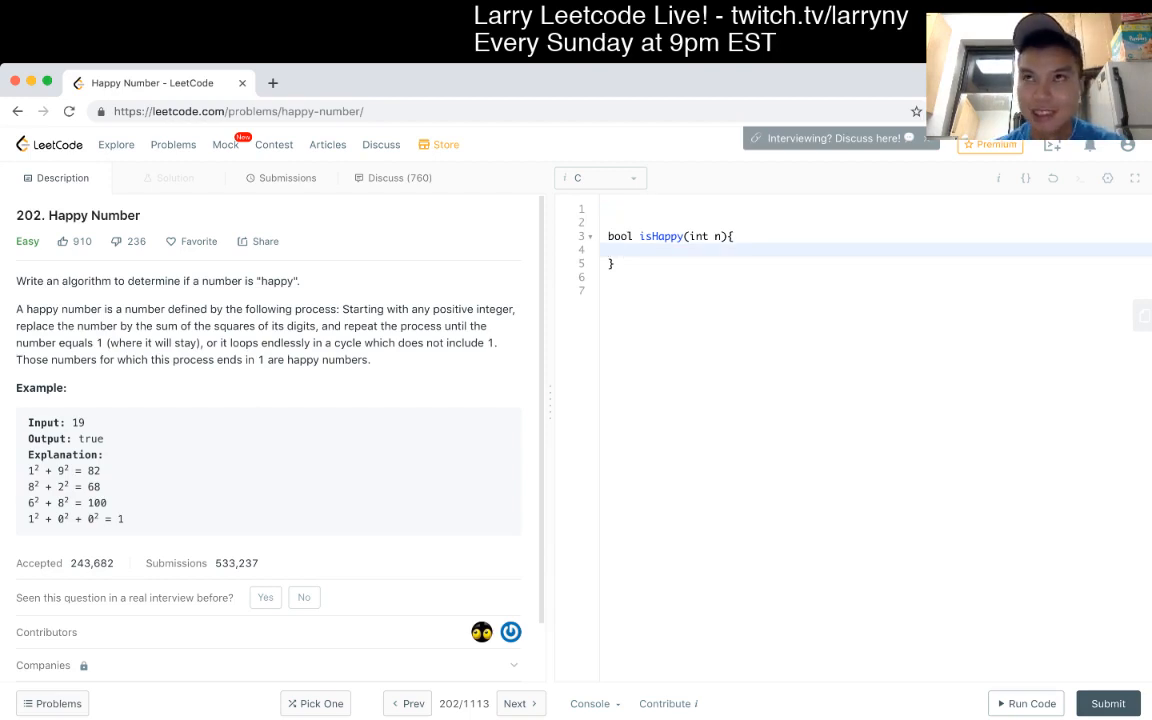
Step: Write comments tracing the 999,999,999 bound to 81 * 9 = 729
text(//)
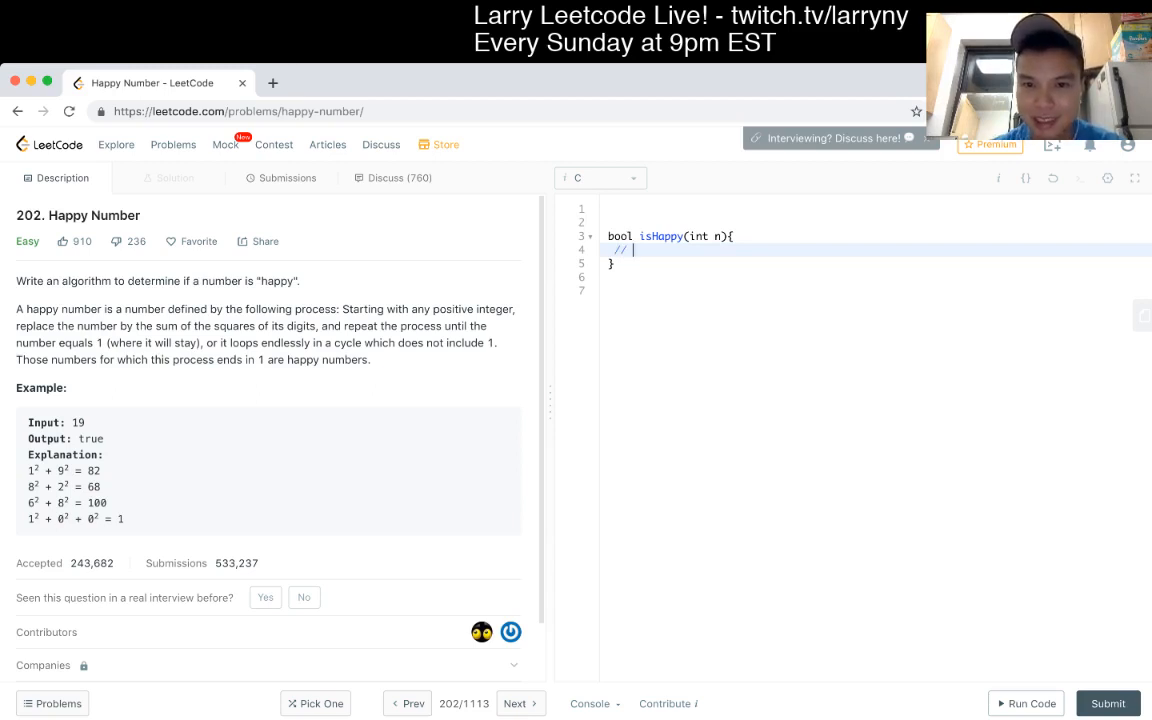
text(999,999,999)
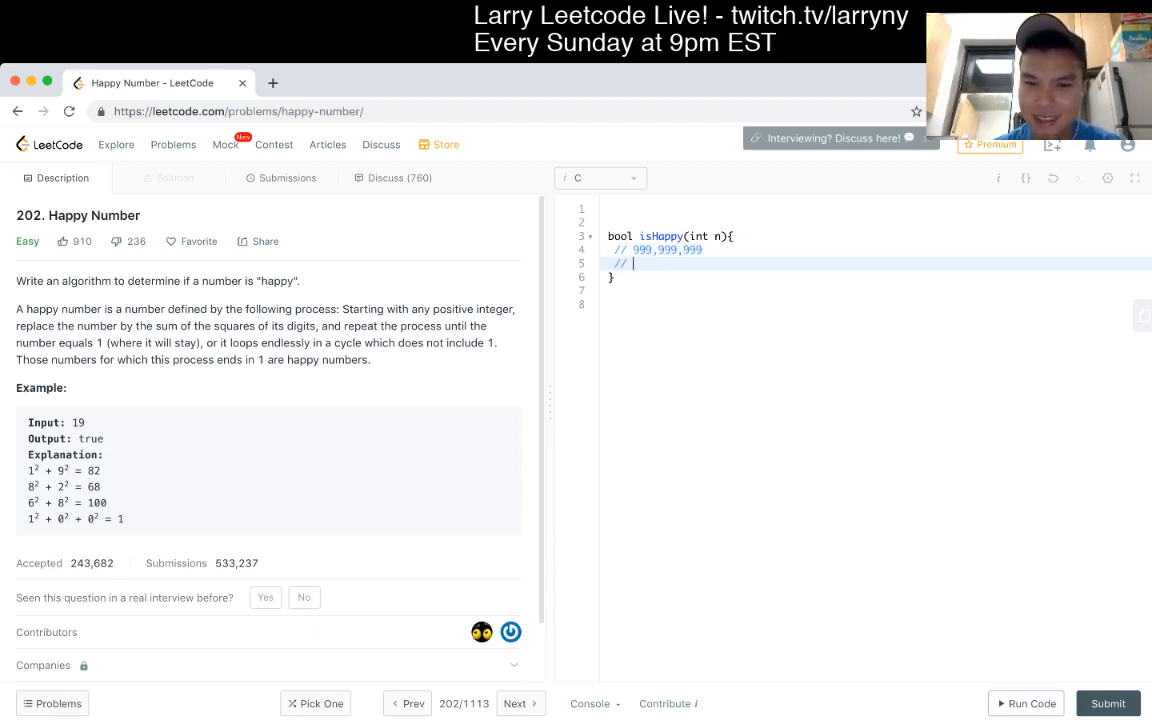
text(81 * 9 =)
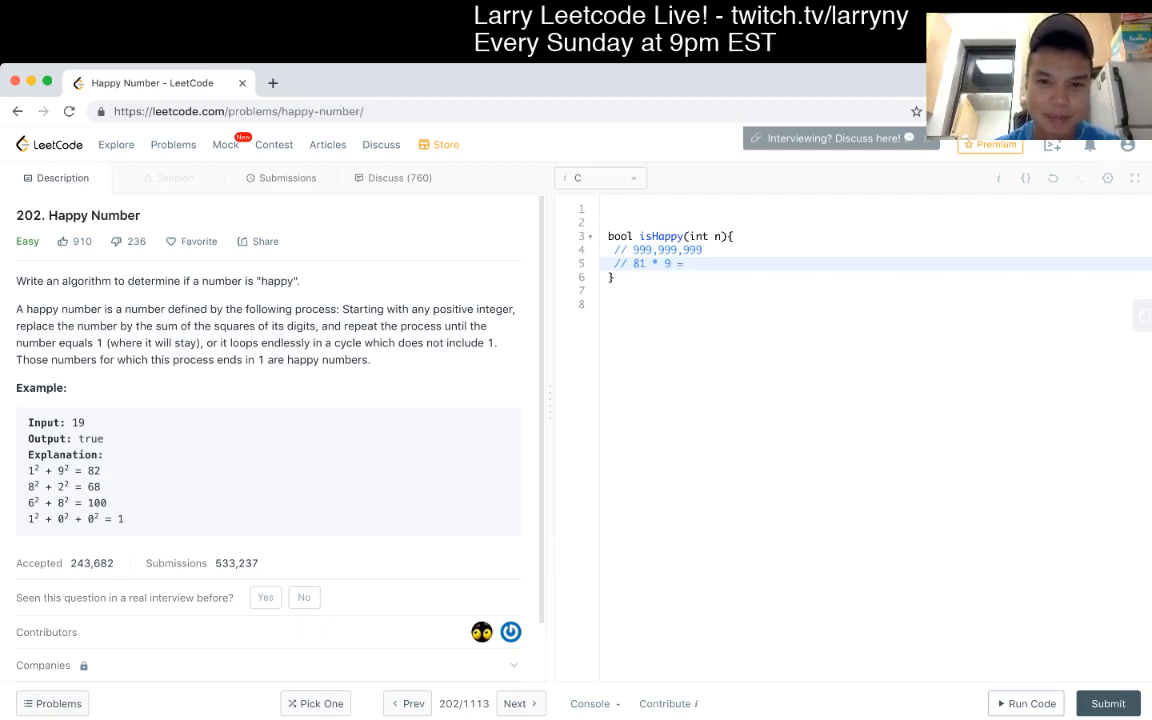
text(729)
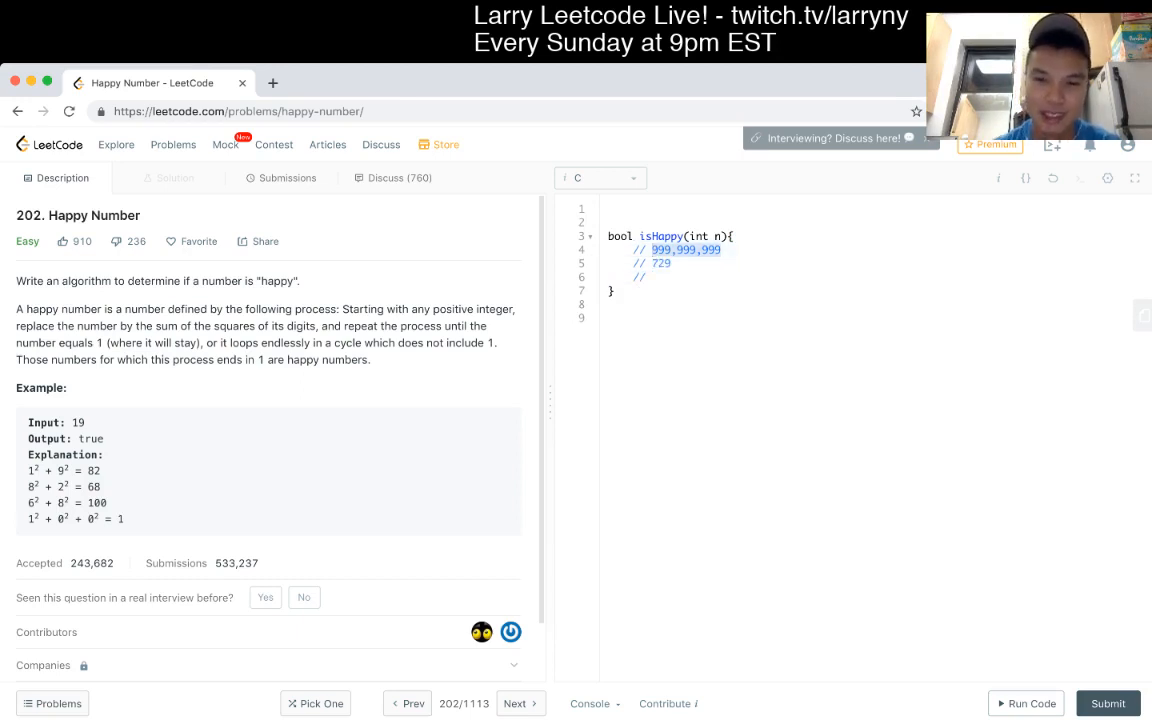
Step: Add a third comment working the digit-square sum down to the bound 134
click(660, 276)
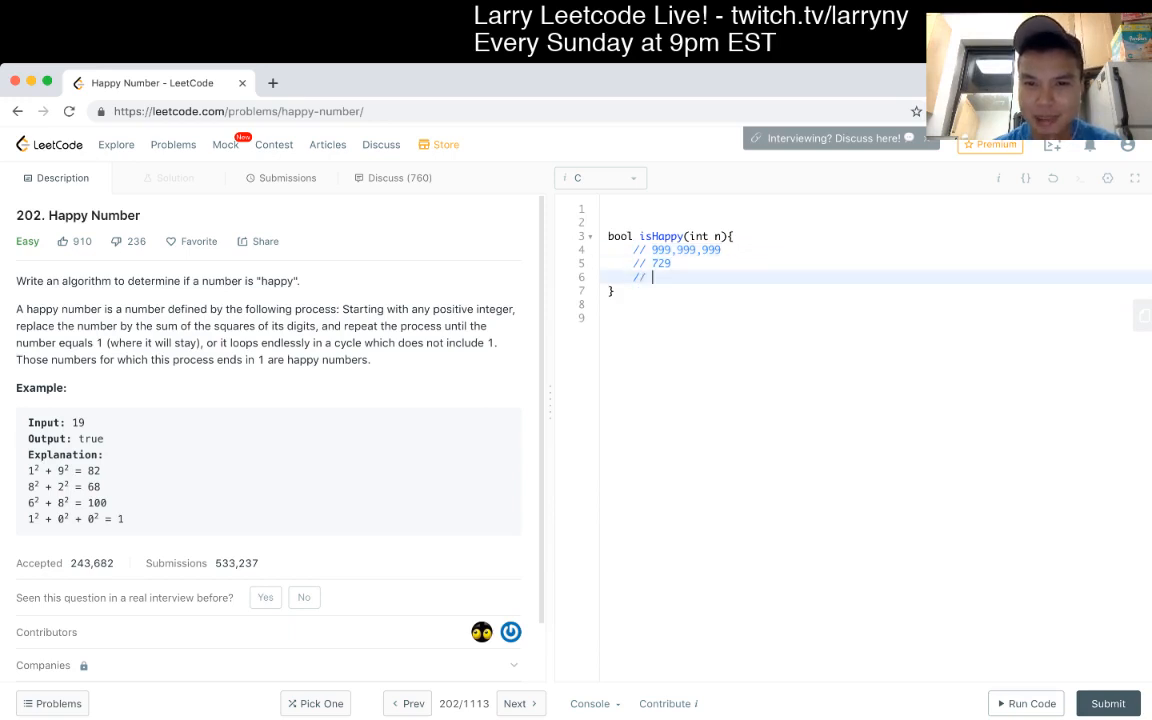
text(49)
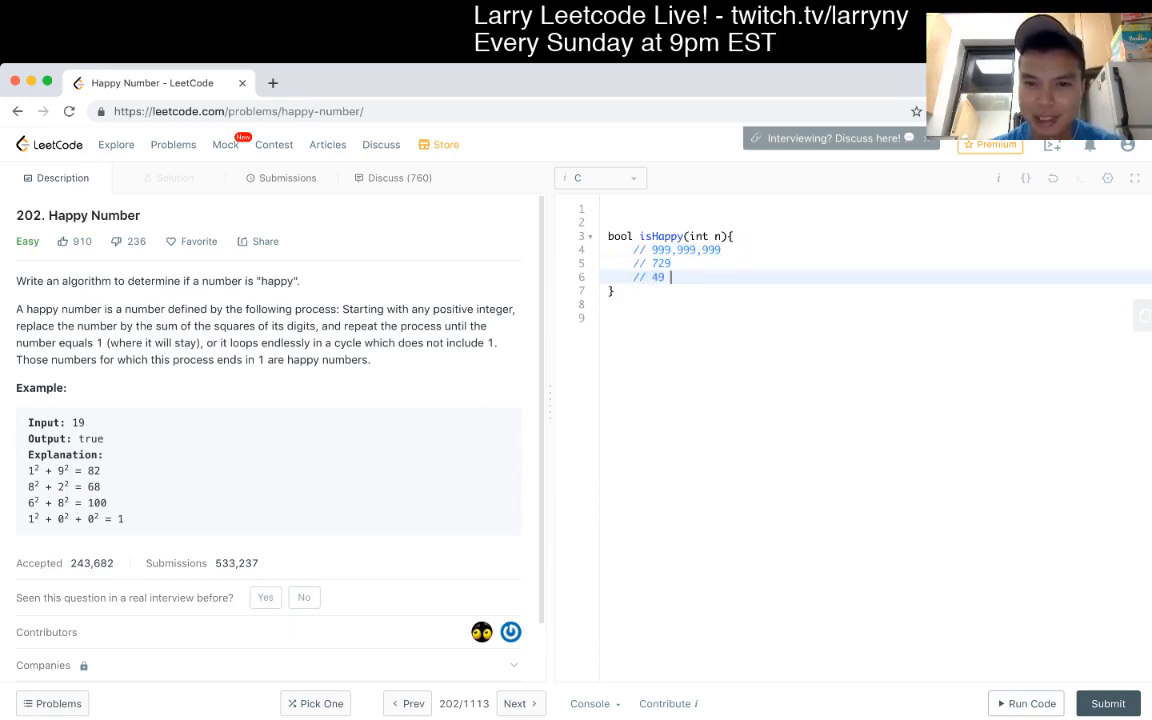
text(+ 4 + 91)
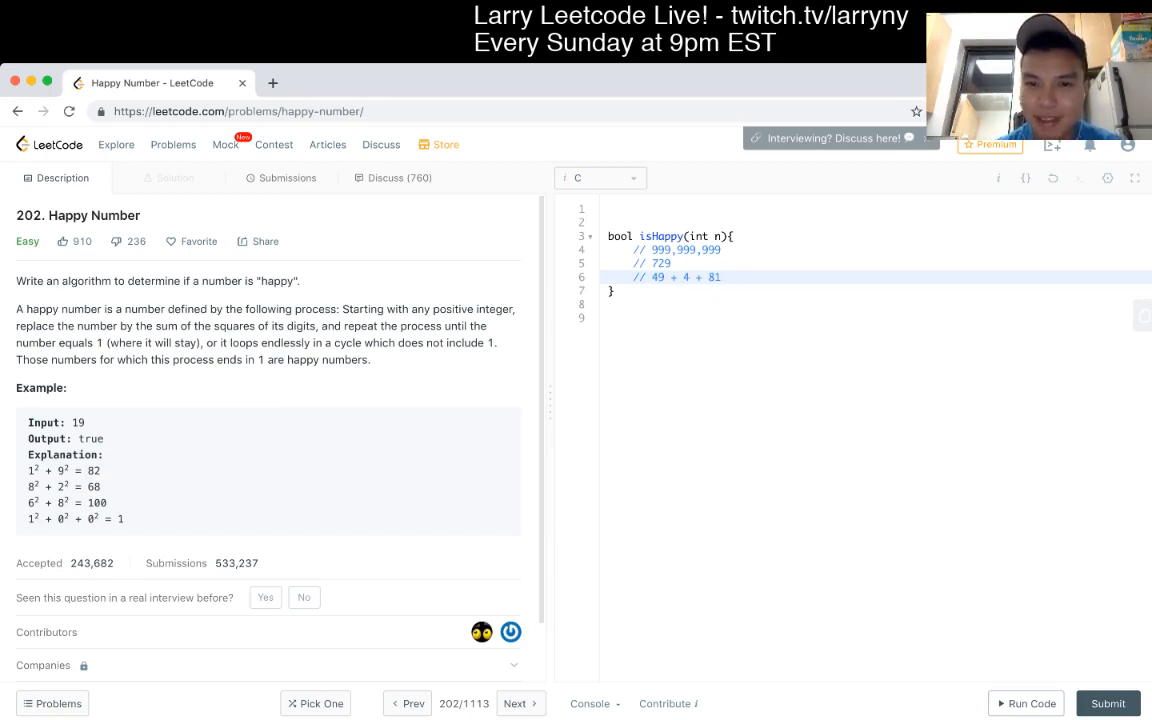
text(1)
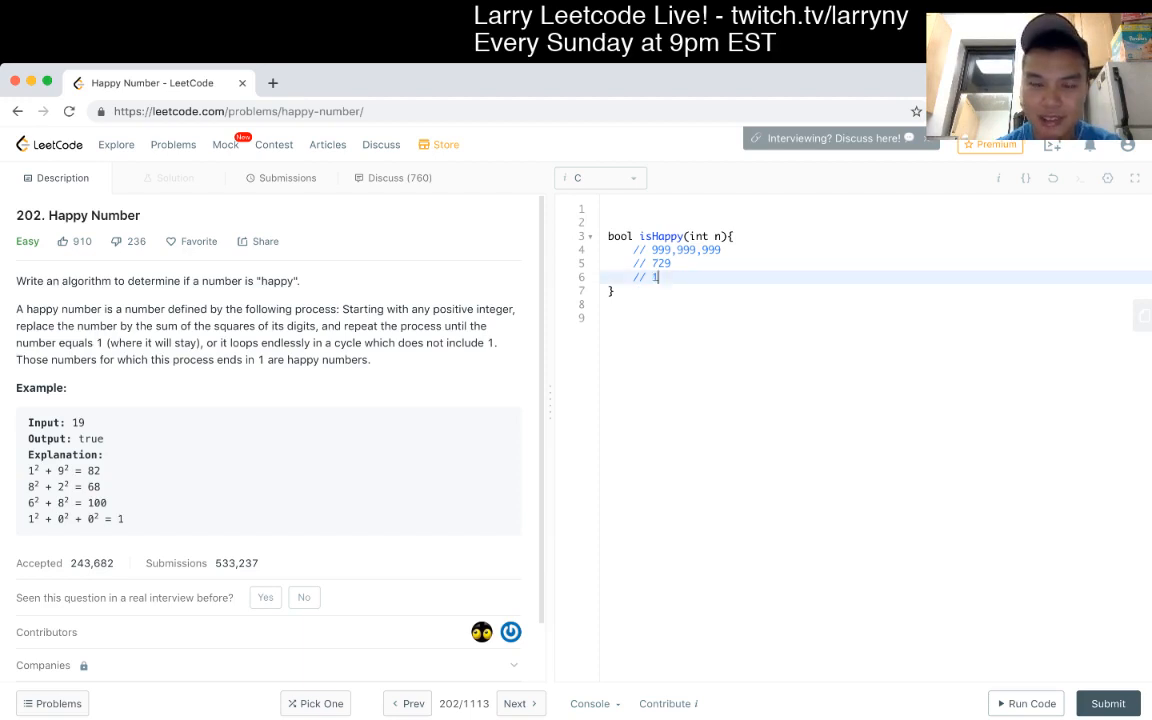
text(34)
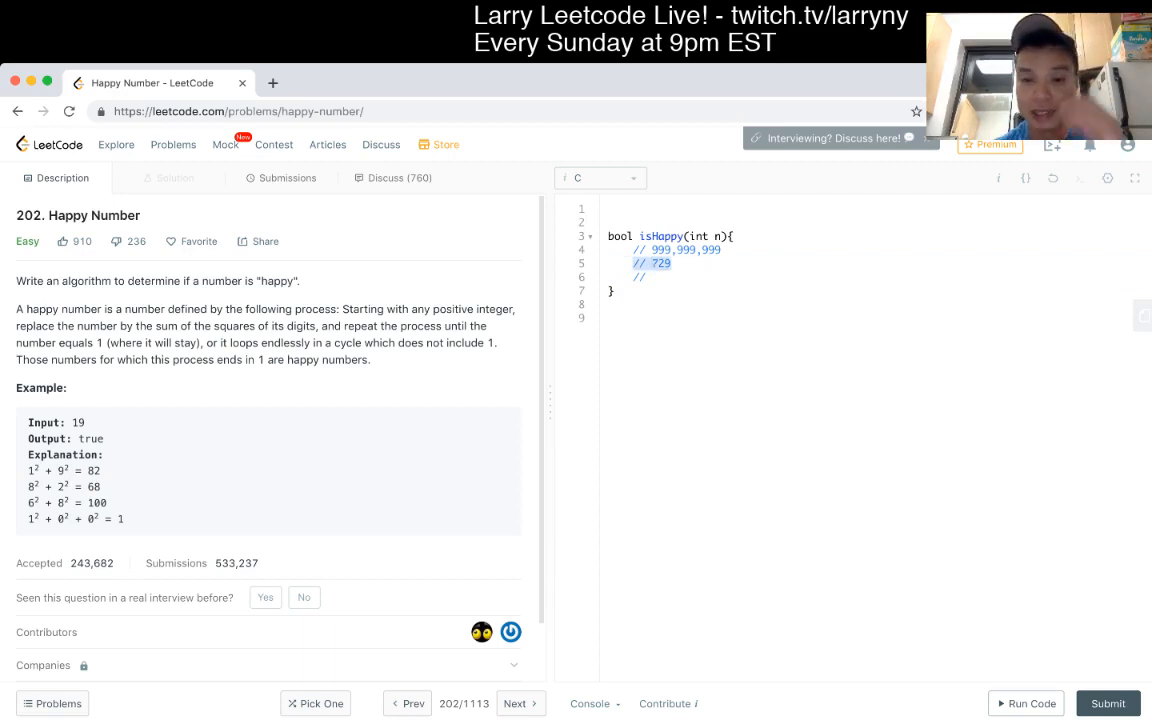
click(650, 277)
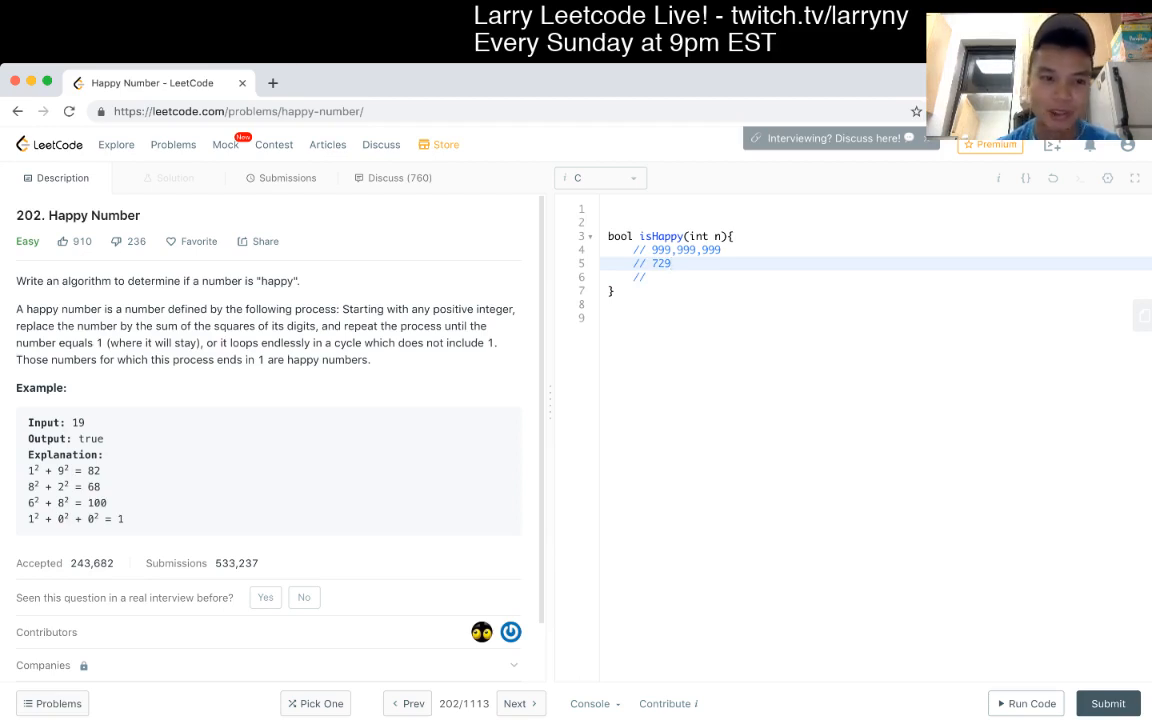
text(// 134)
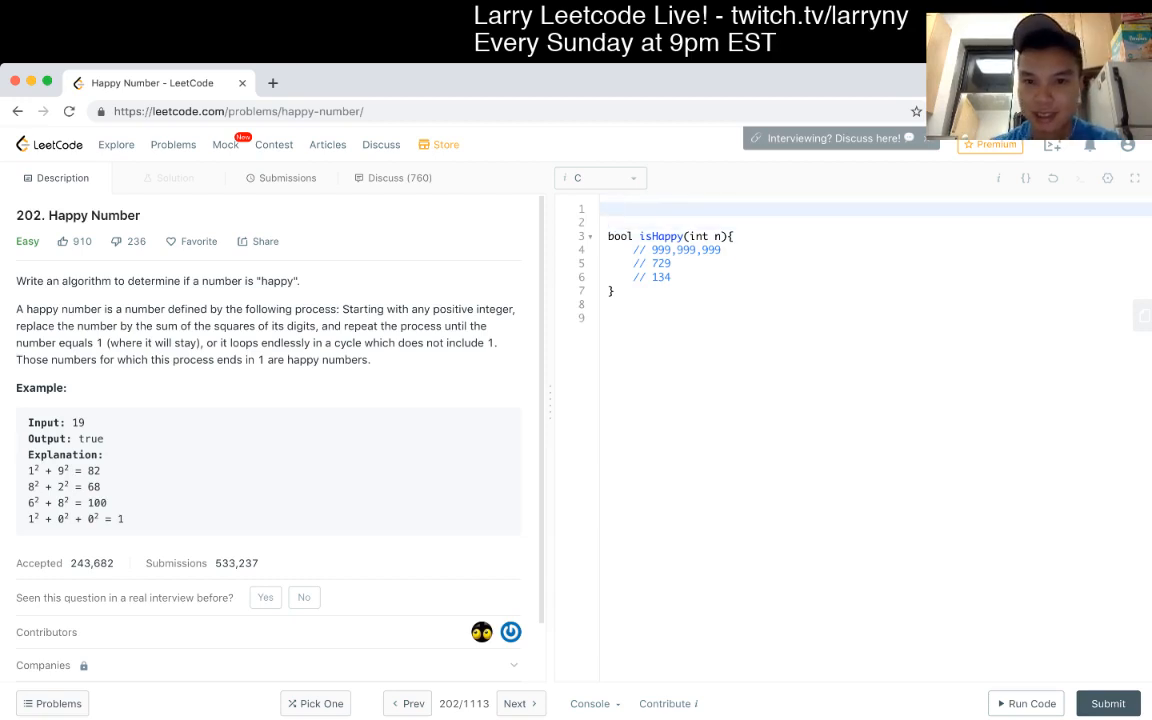
Step: Declare the nextNumber(int n) helper with int sum = 0 and return sum
text(bool)
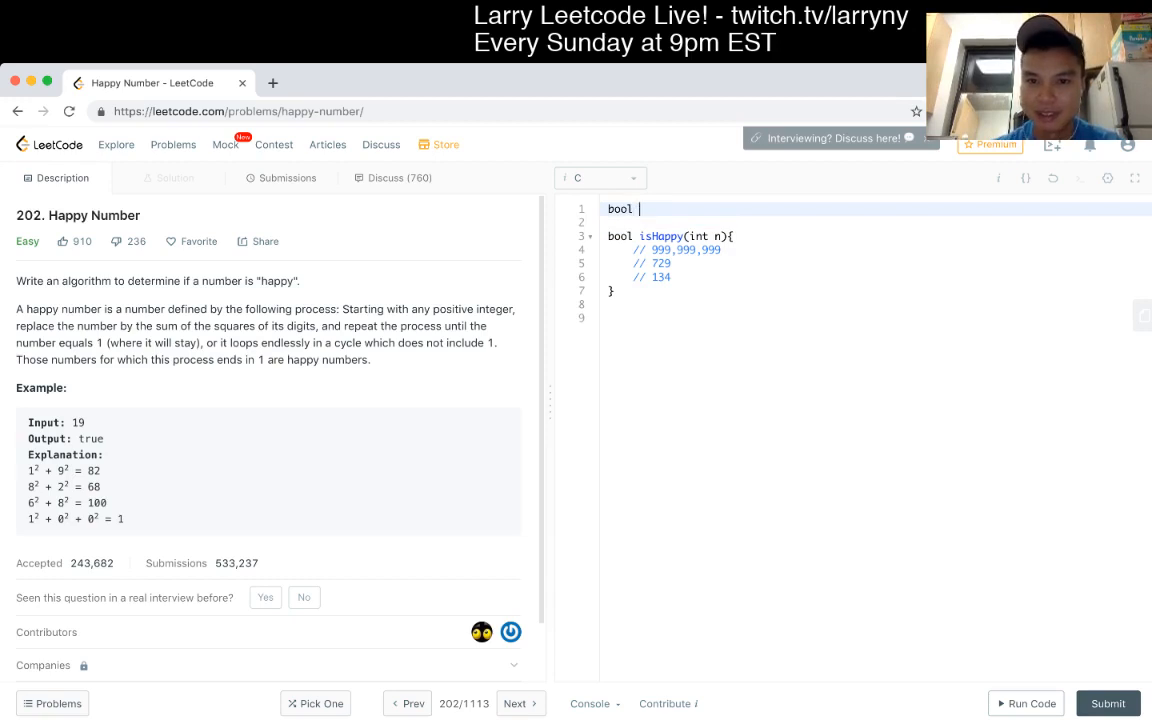
text(nextNumber)
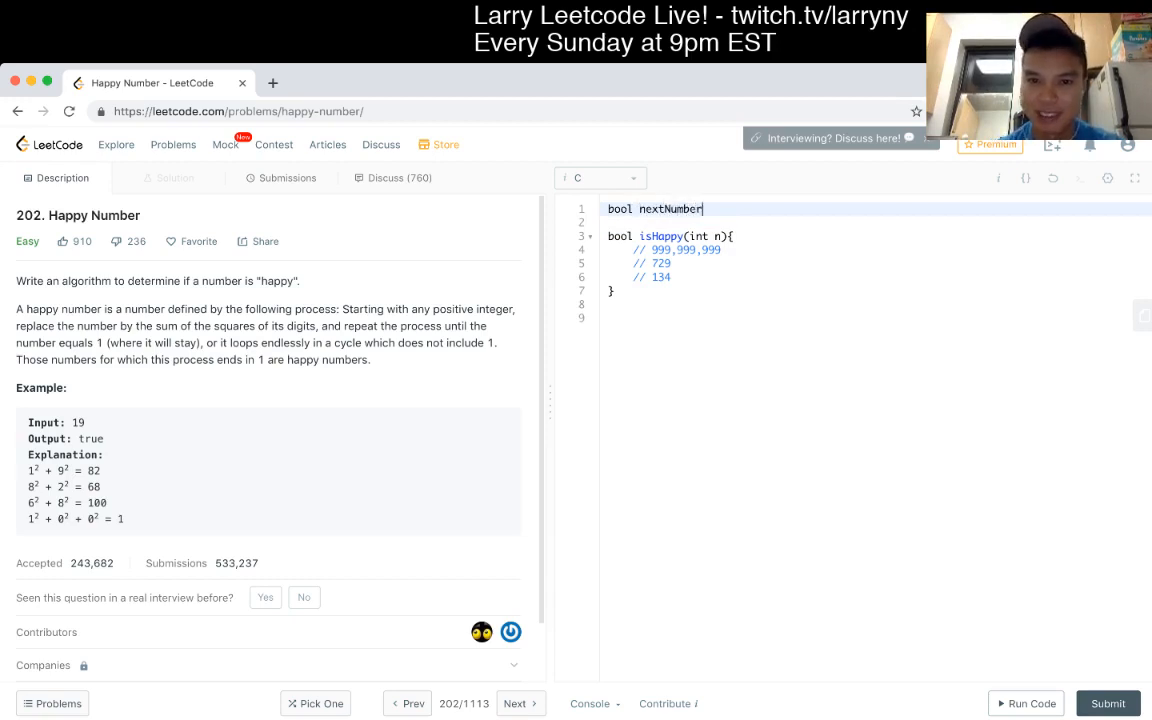
text((int n) {)
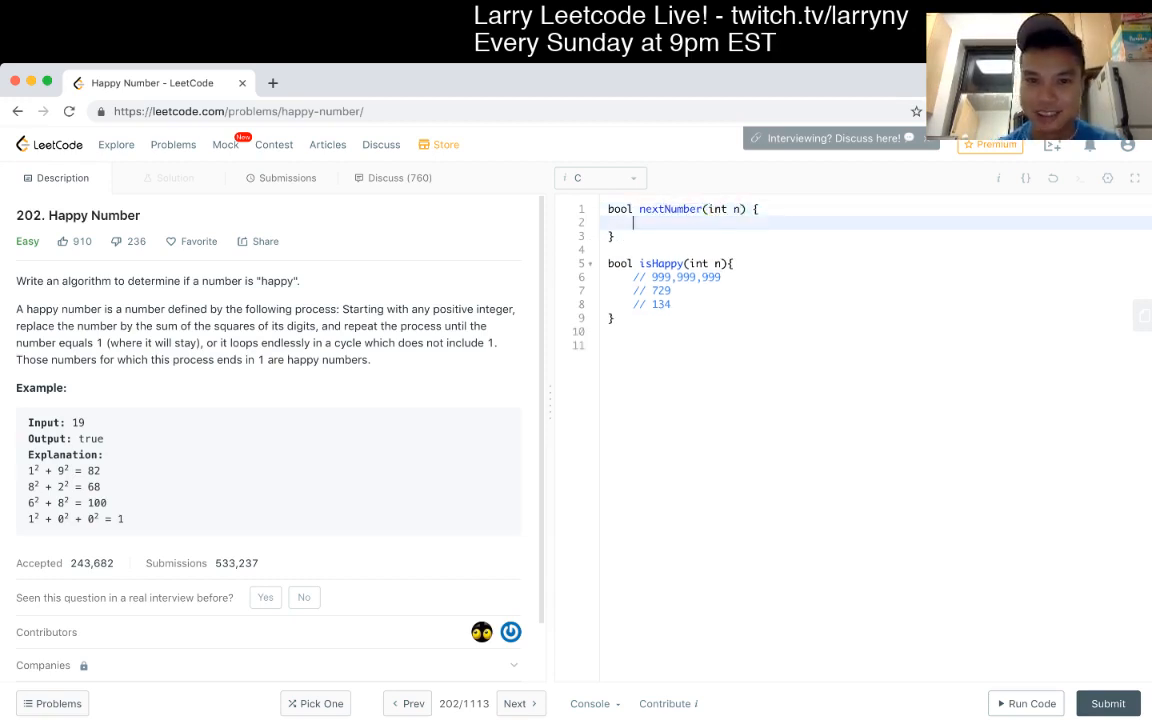
text(int)
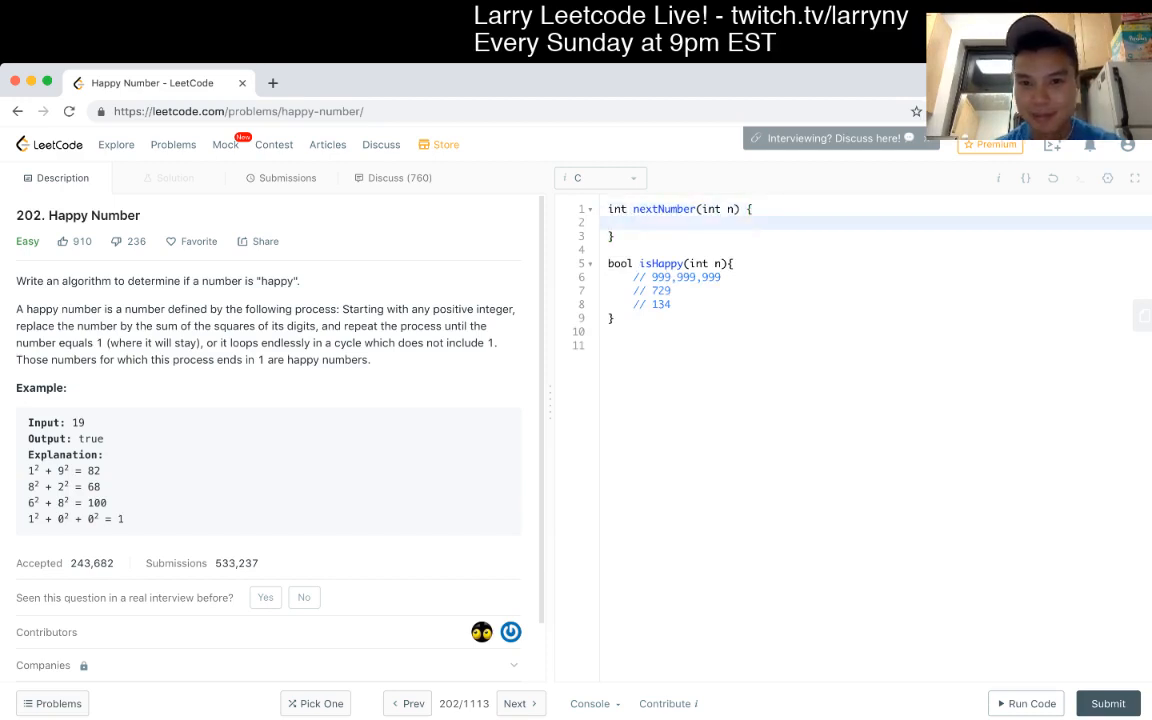
text(int)
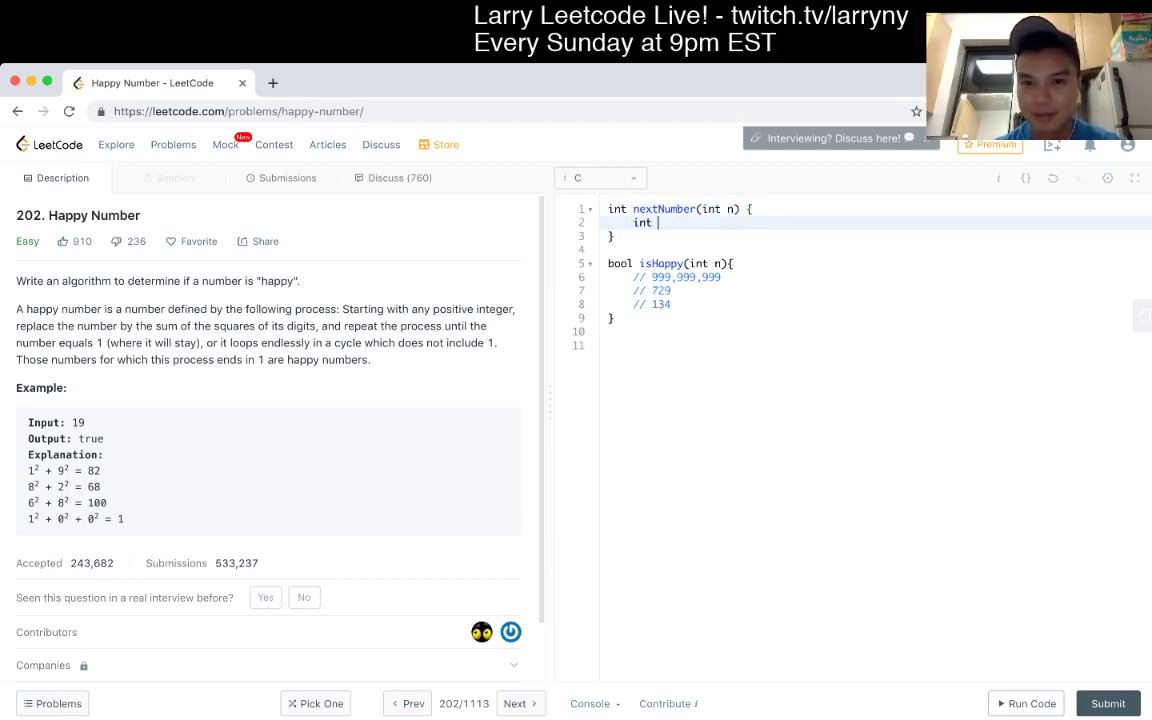
text(sum = 0;)
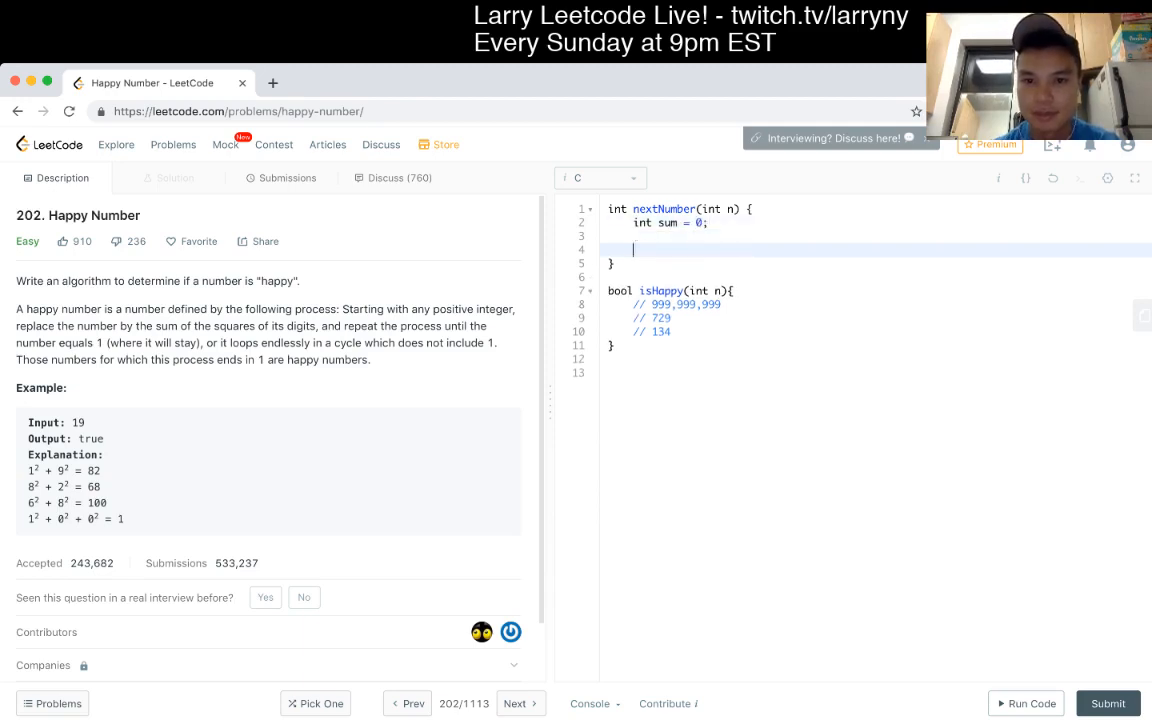
text(return sum;)
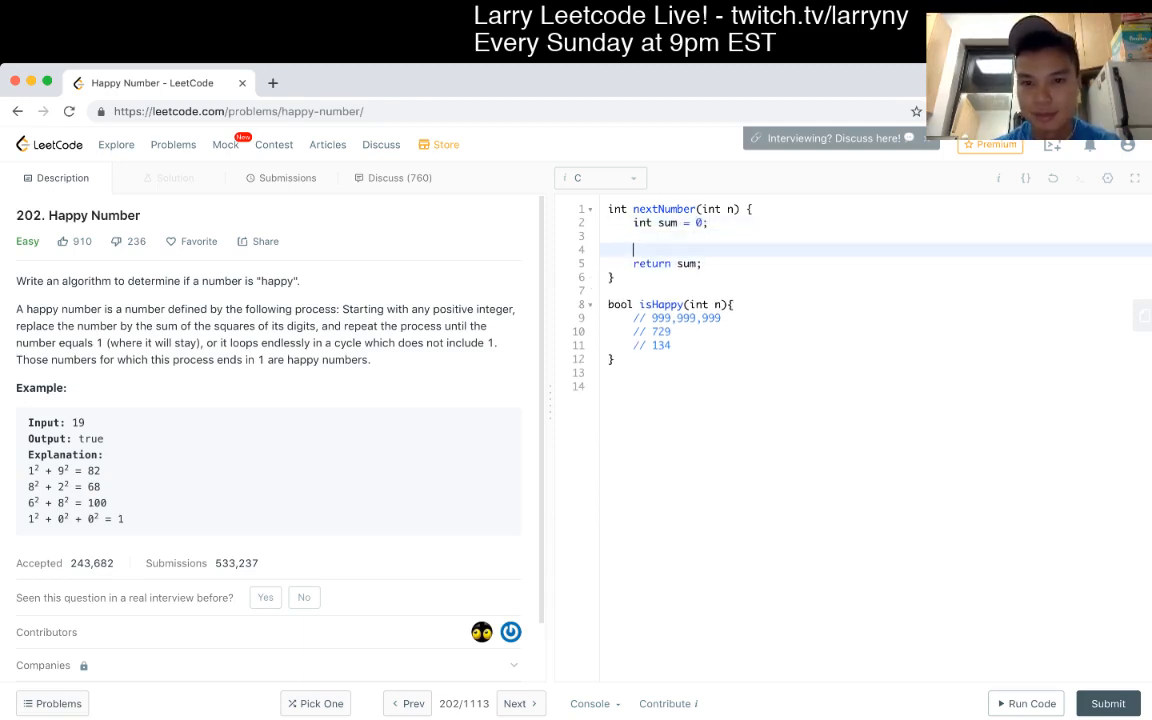
Step: Add a while (n > 0) loop adding each digit's square to sum, dividing n by 10
text(wh)
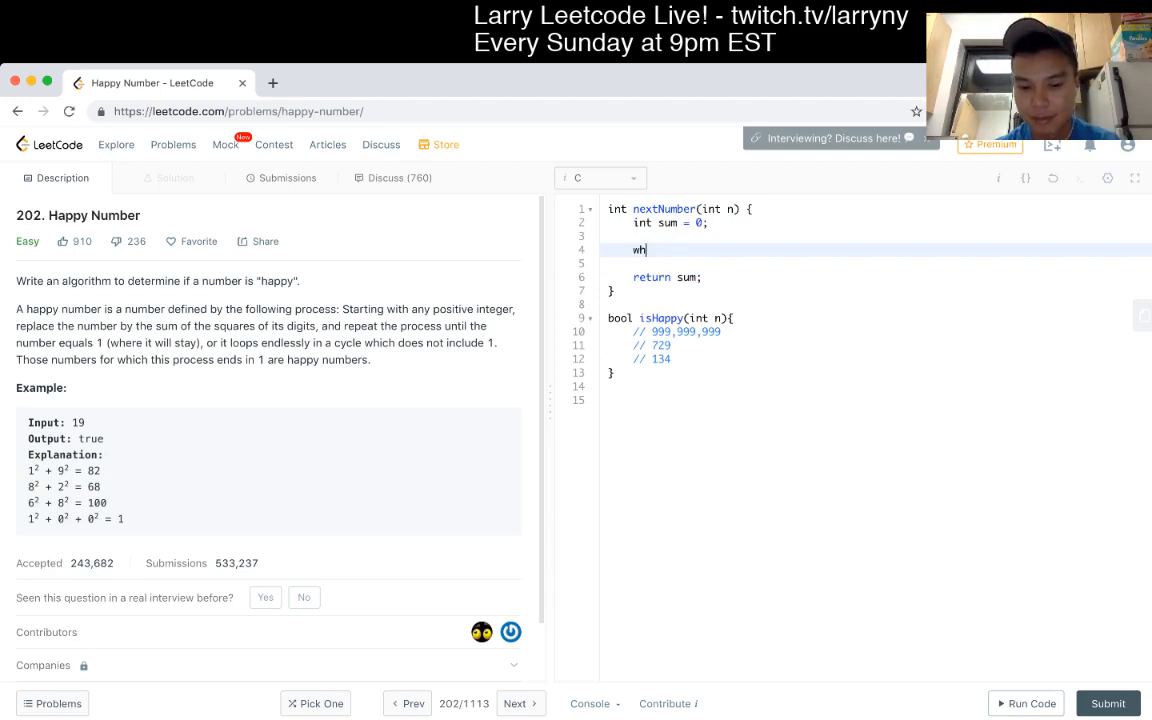
text(ile (n ))
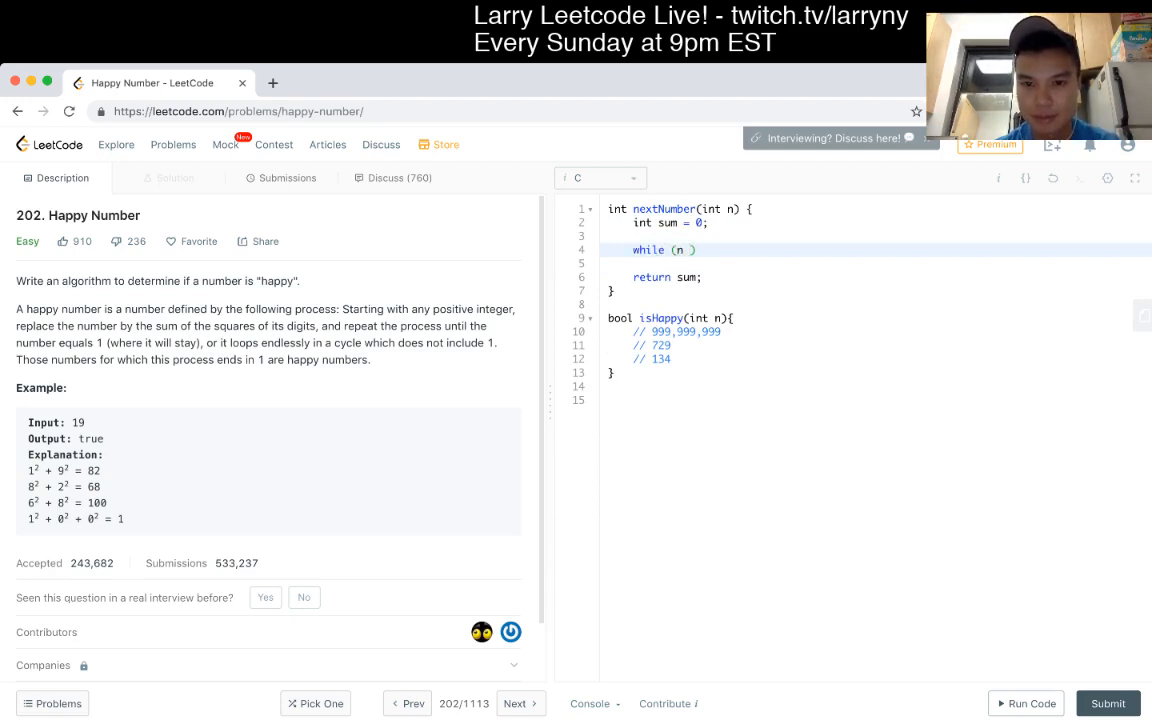
text(> 0)
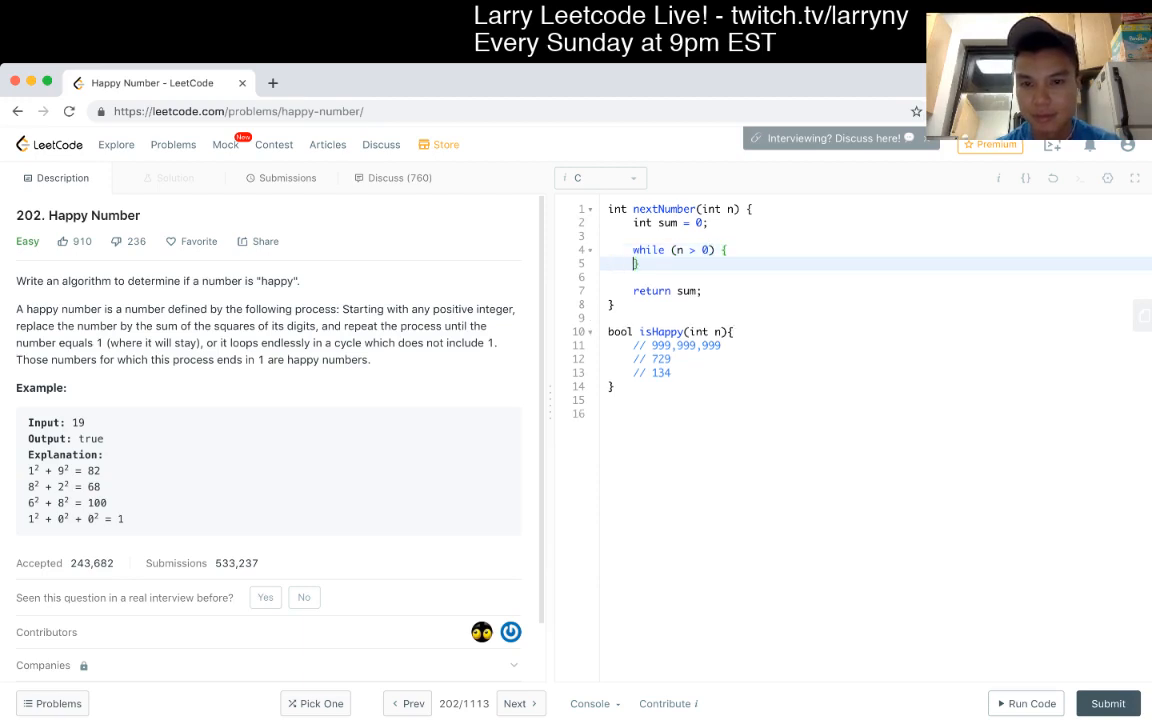
text(sum +=)
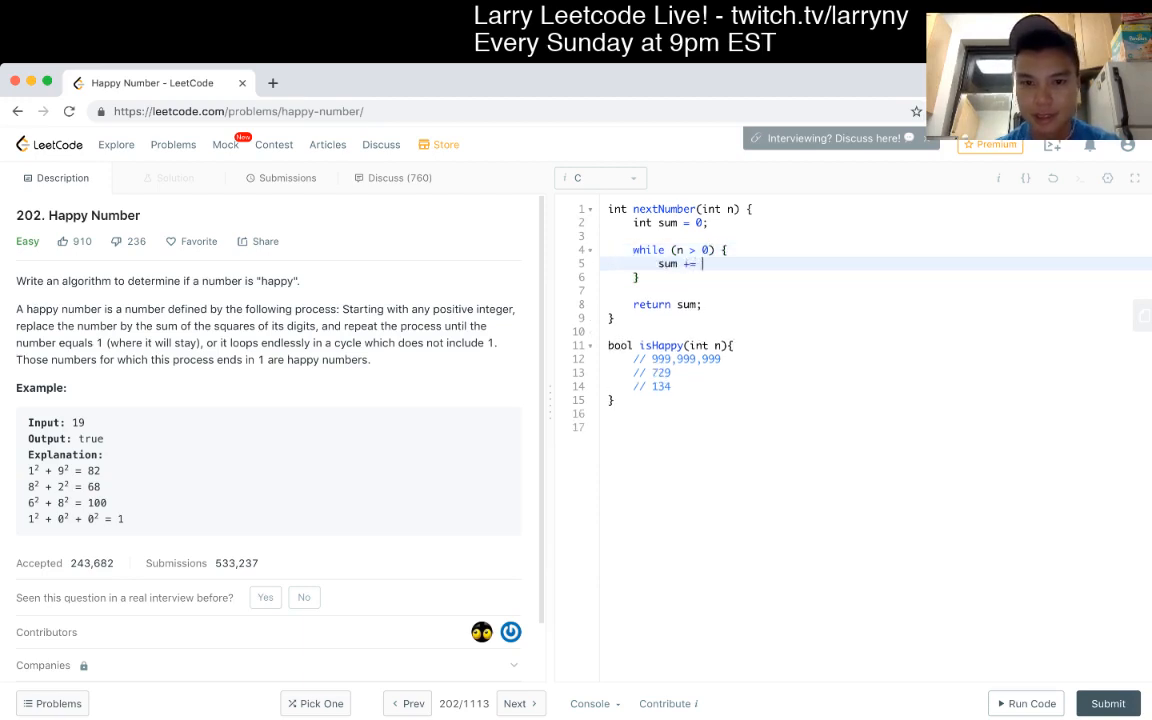
text((n))
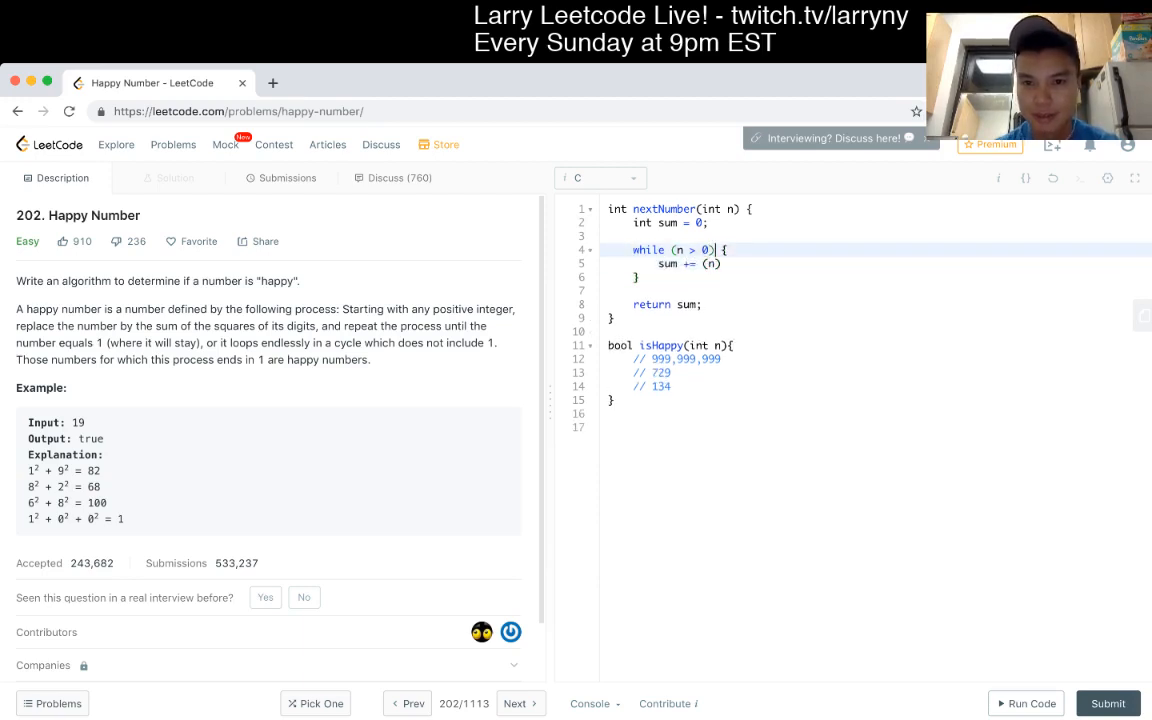
key(enter)
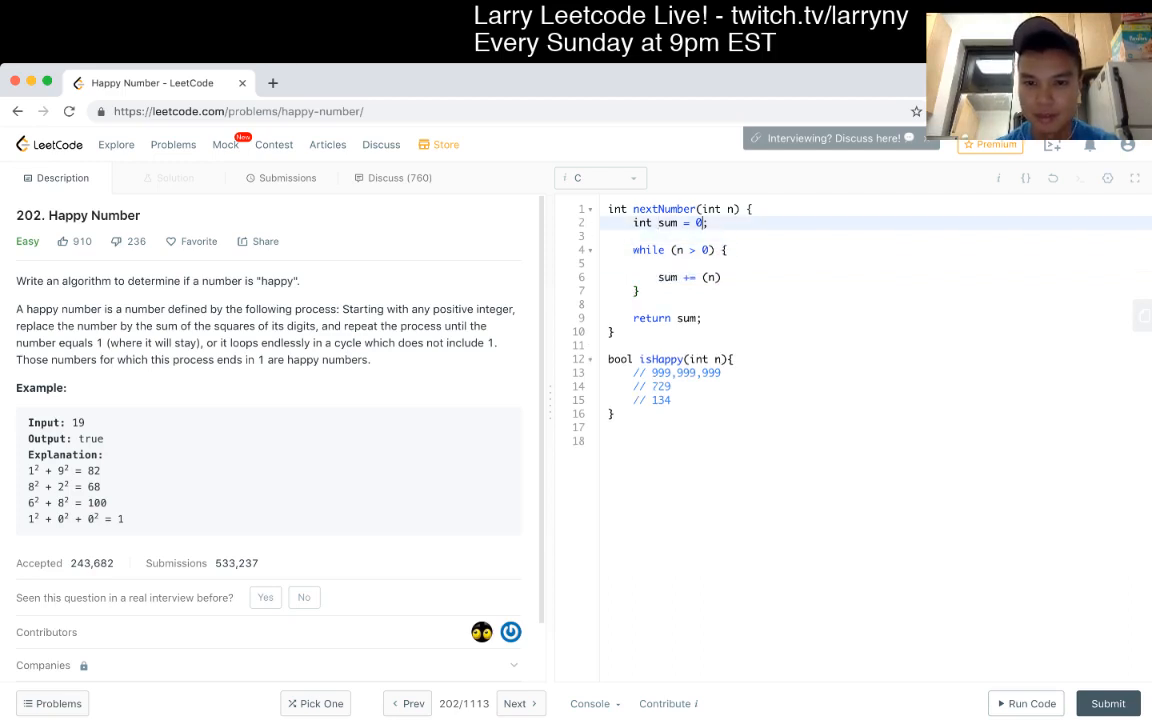
text(, digit)
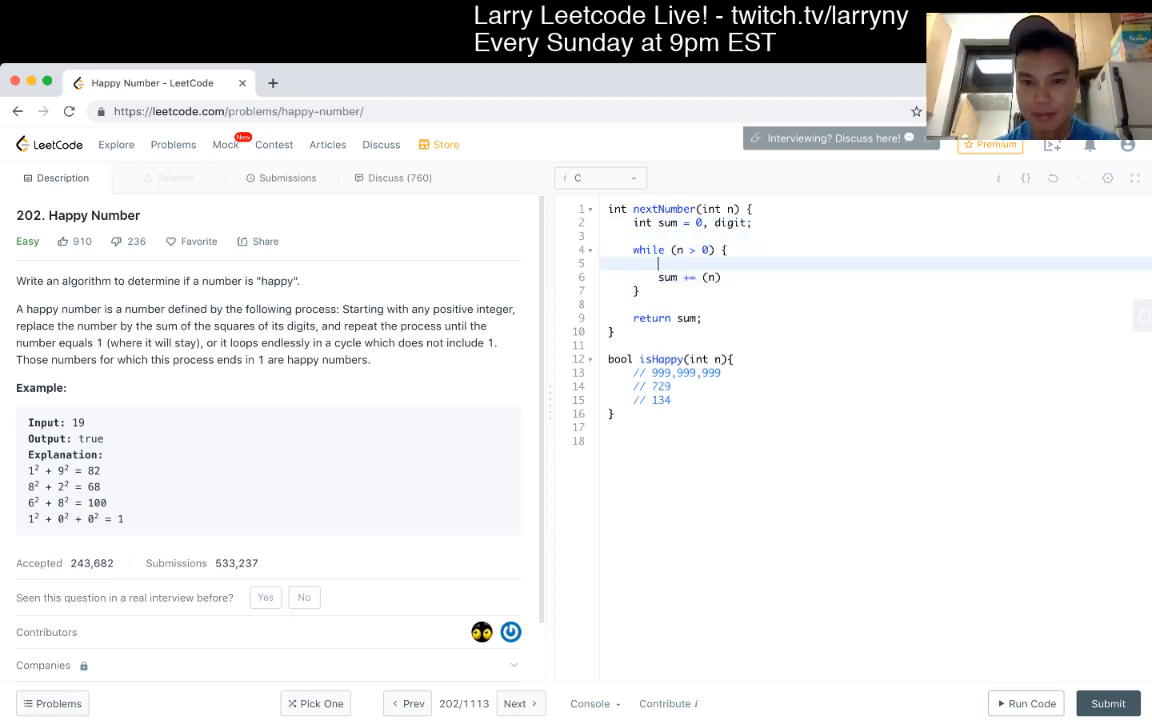
text(digit = n % 10;)
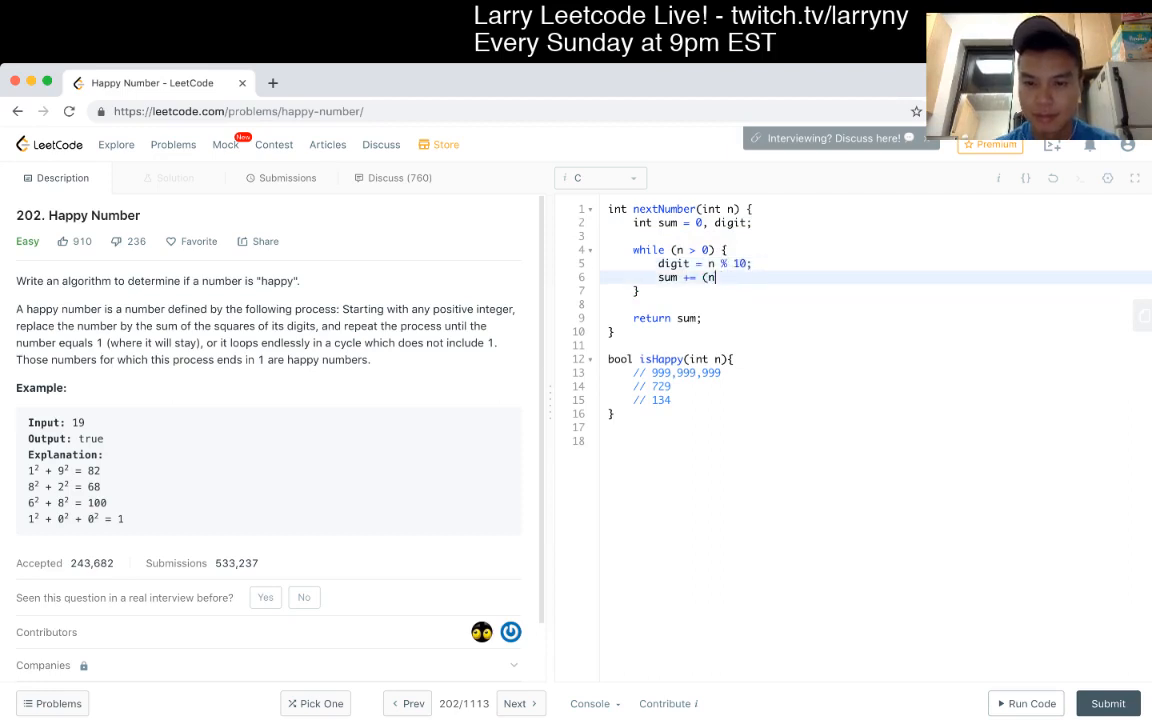
text(digit * digit;)
text(n)
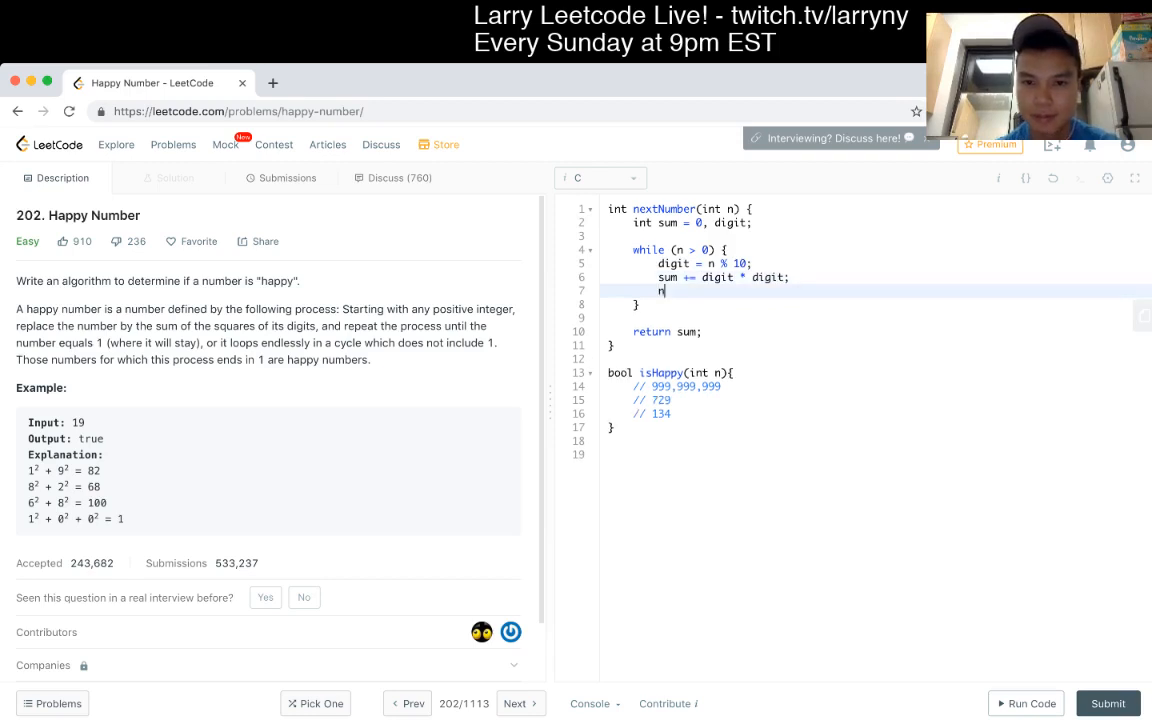
text(/= 10;)
text(int[)
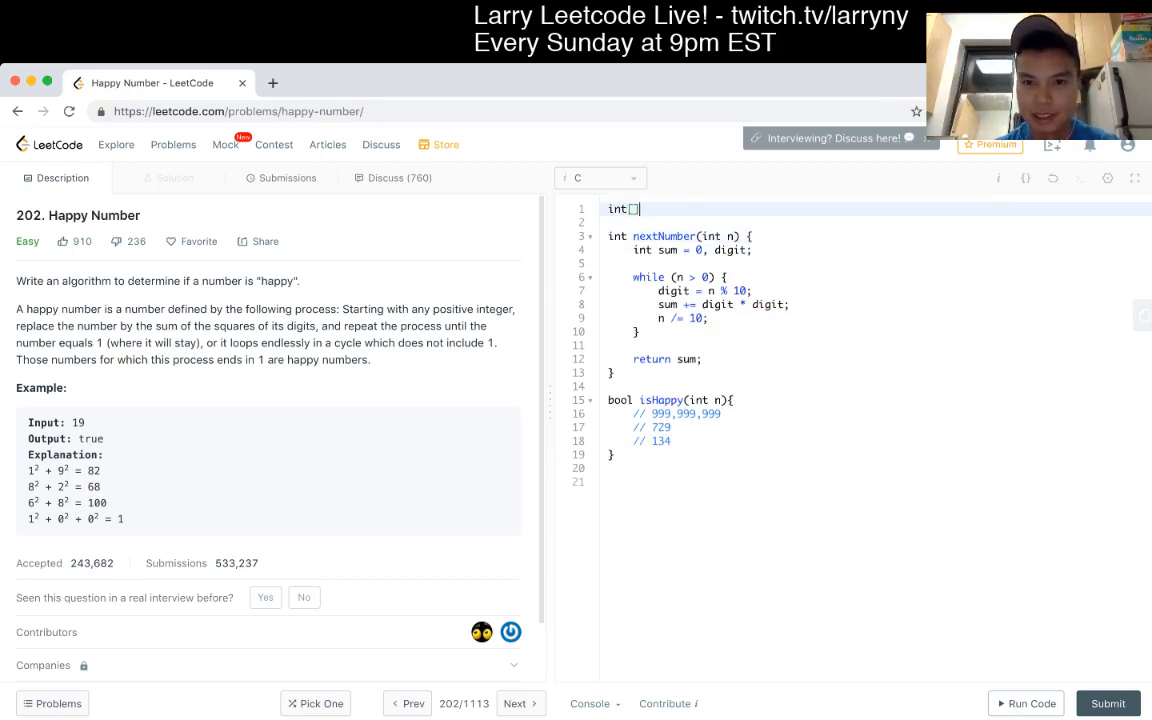
Step: Declare int seen[MAX] with #define MAX 1000 above the solution
text(seen[100)
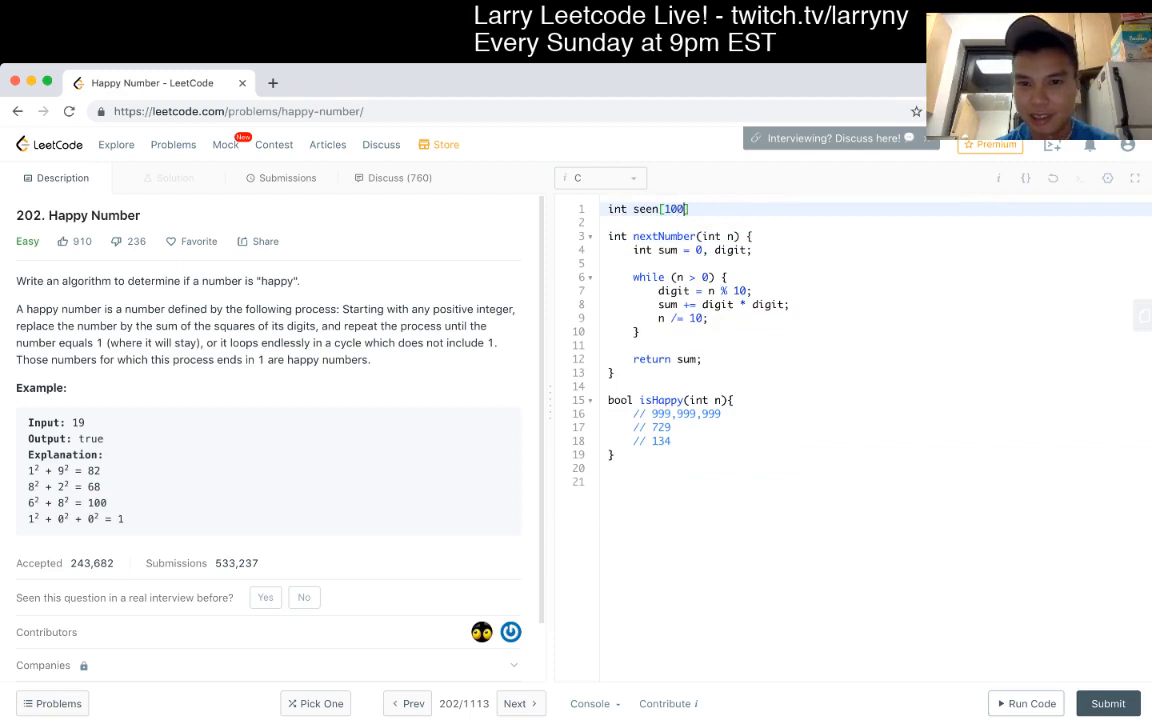
text(MAX)
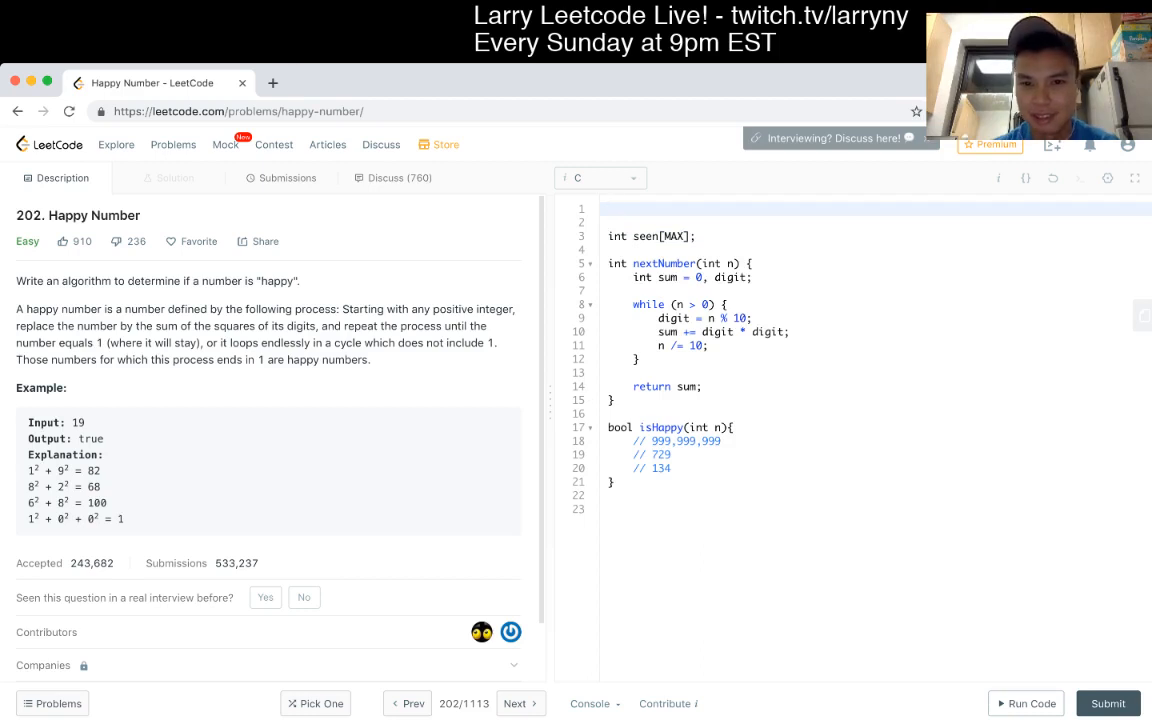
text(#define MAX 1000)
click(876, 441)
text(do {})
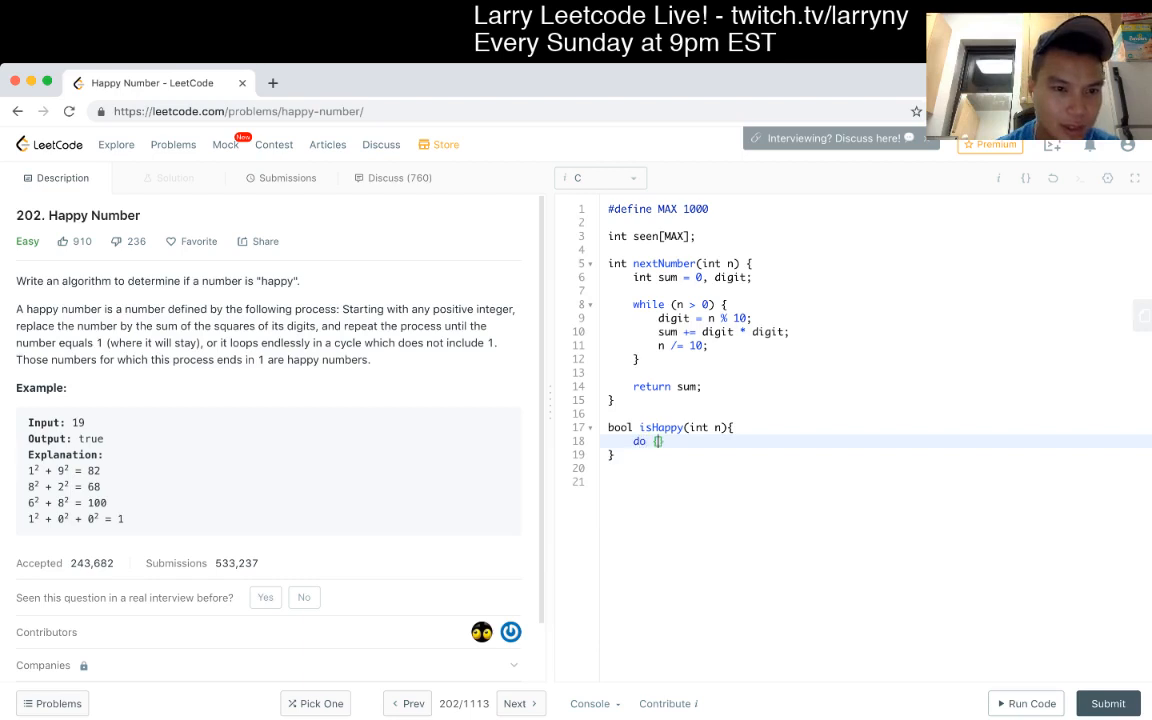
Step: Close the do loop with while (n != 1 && !seen[n]) and return n == 1
key(Backspace)
text(} while ()
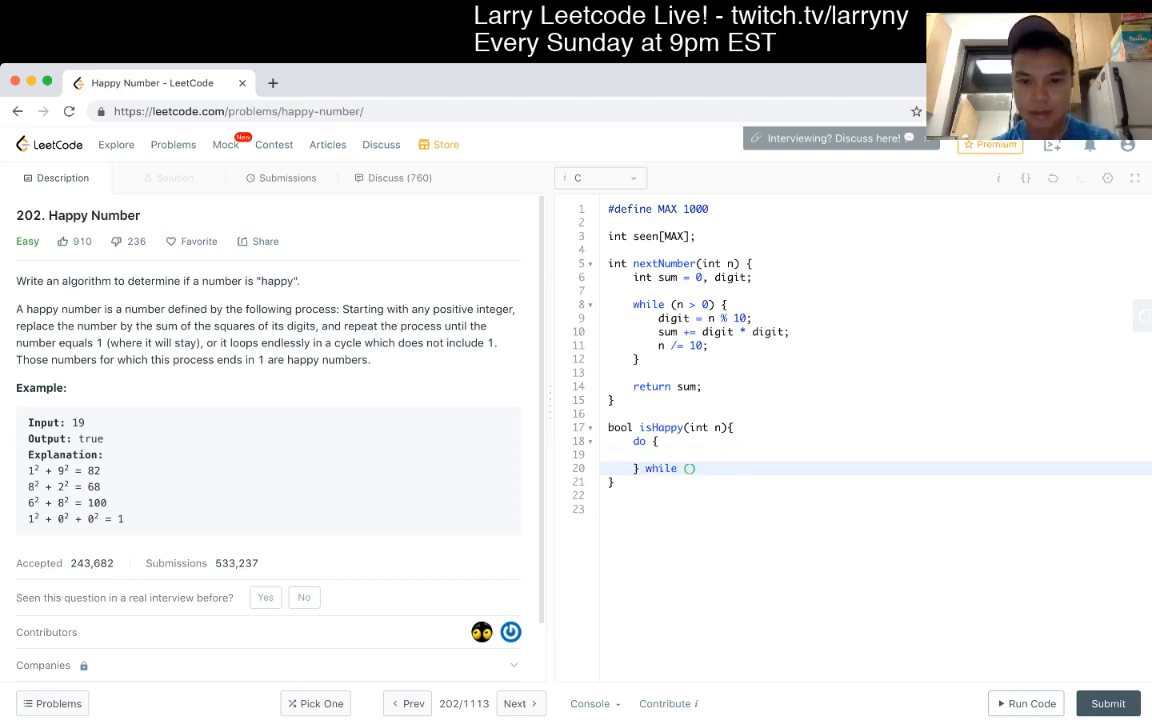
text(n != 1)
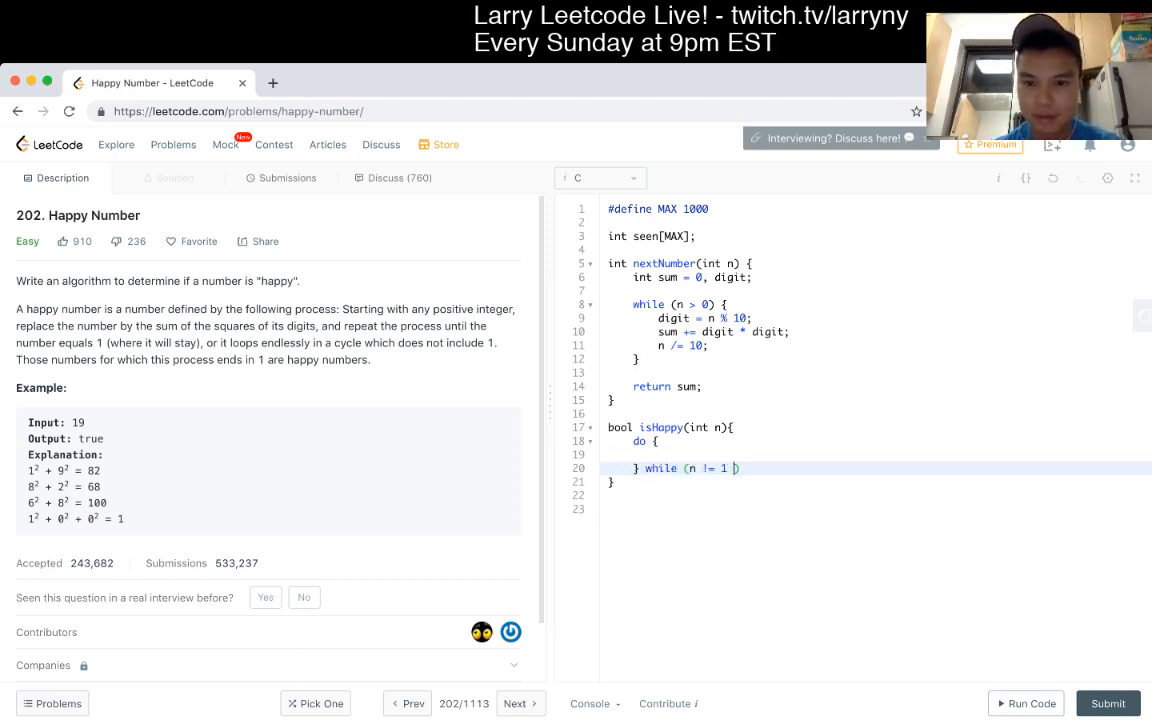
text(&& s)
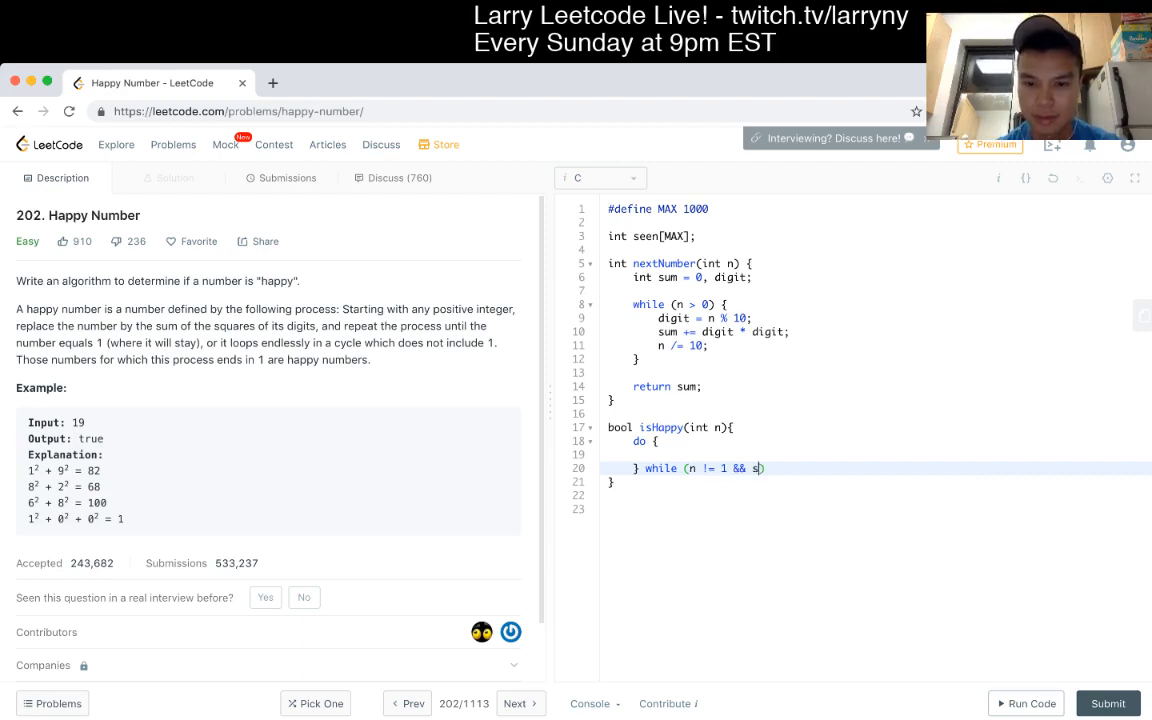
text(een[n]))
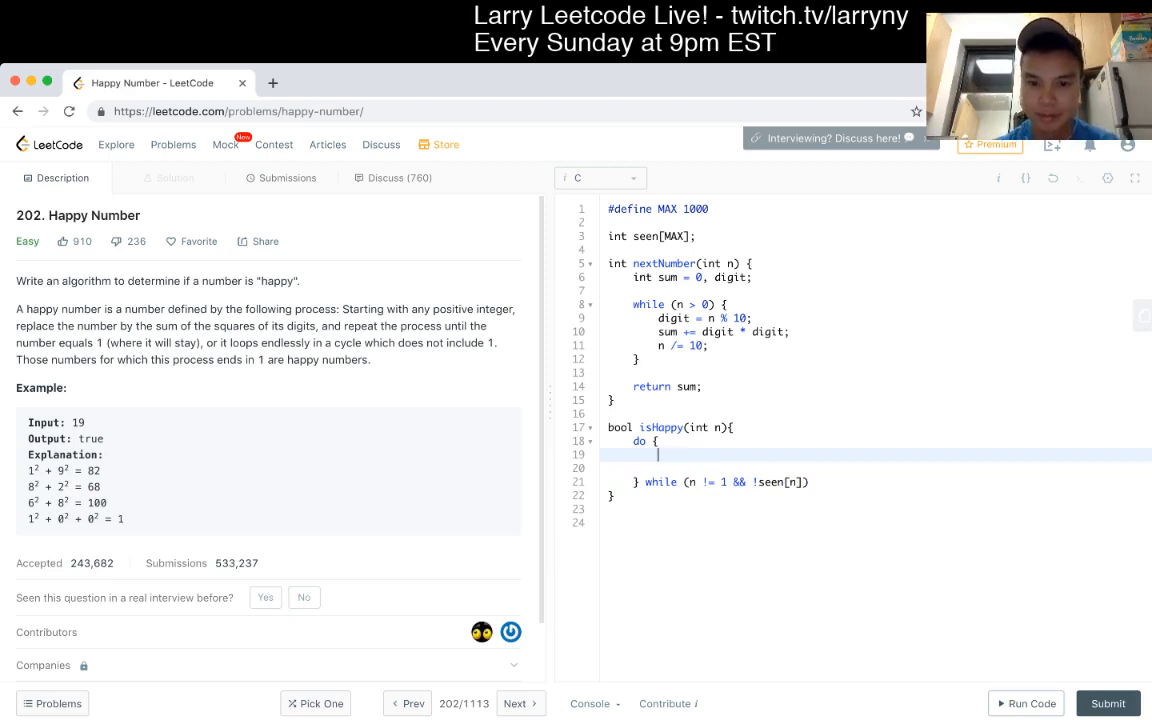
key(Enter)
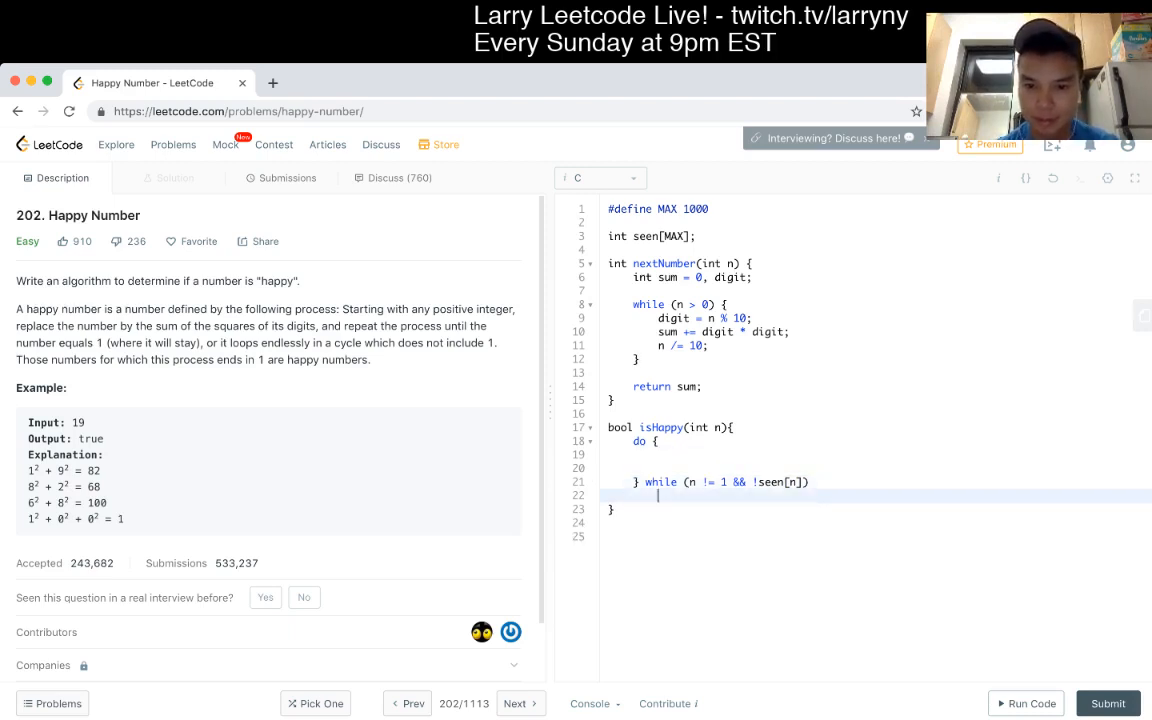
key(Backspace)
text(return )
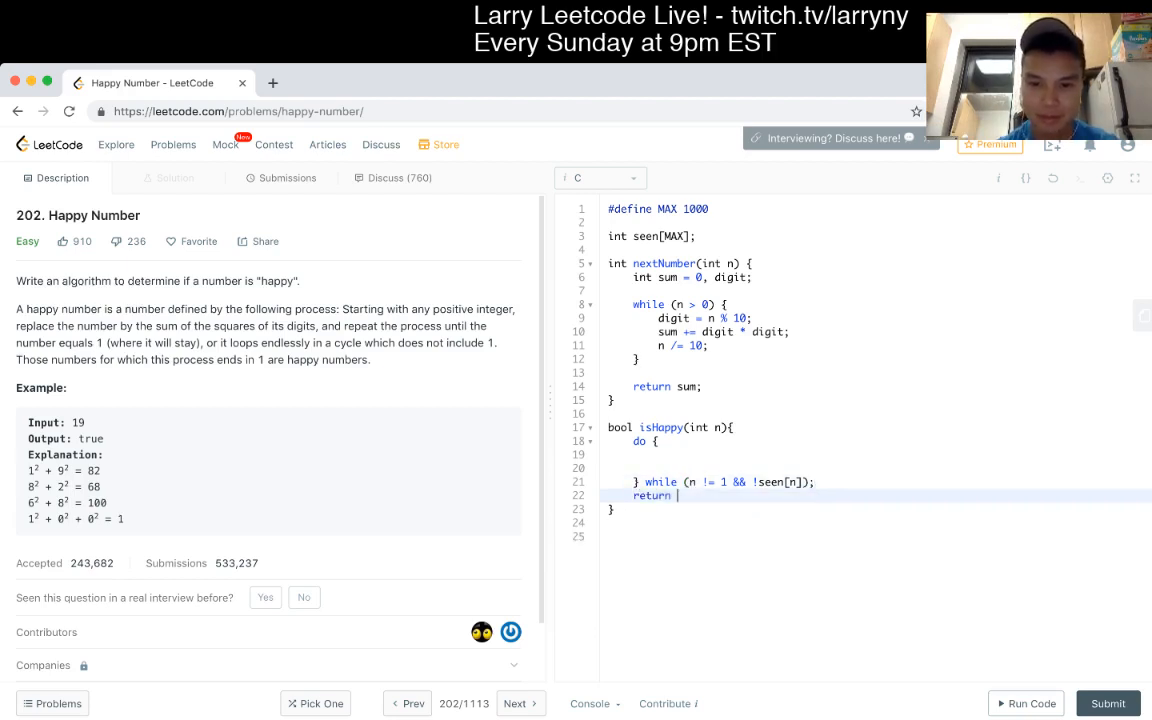
text(n == 1;)
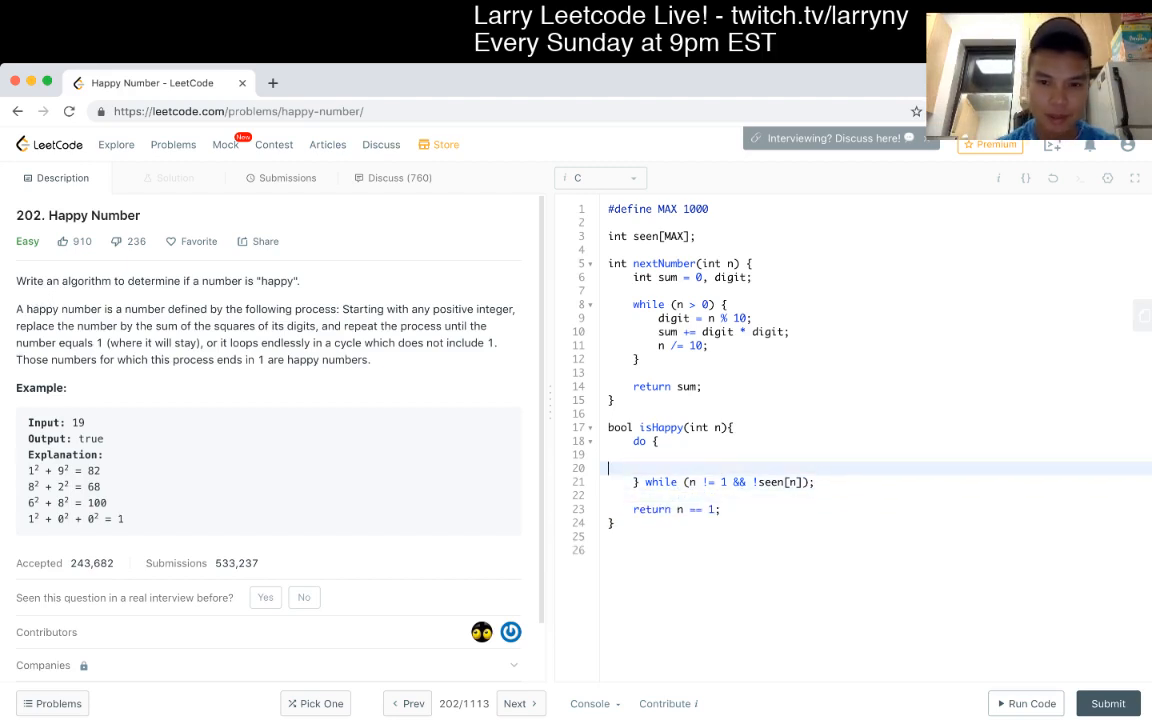
Step: Fill the loop body: set seen[n] = 1 when n < 1000, then n = nextNumber(n)
click(660, 455)
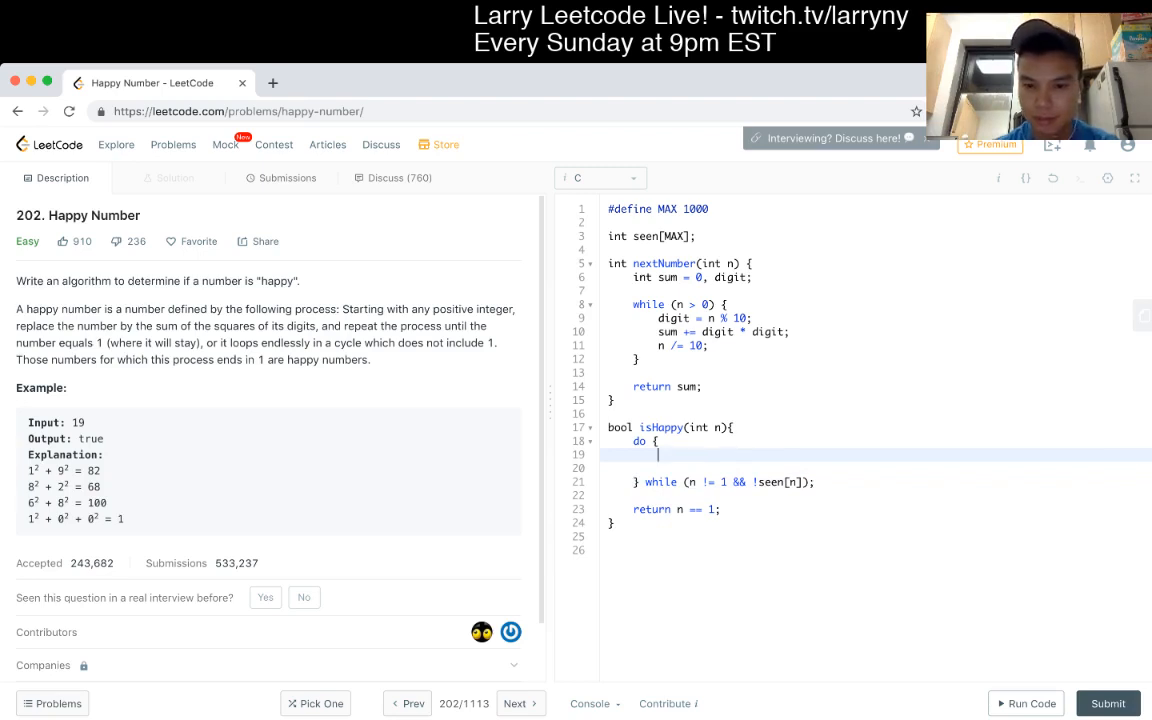
text(if ()
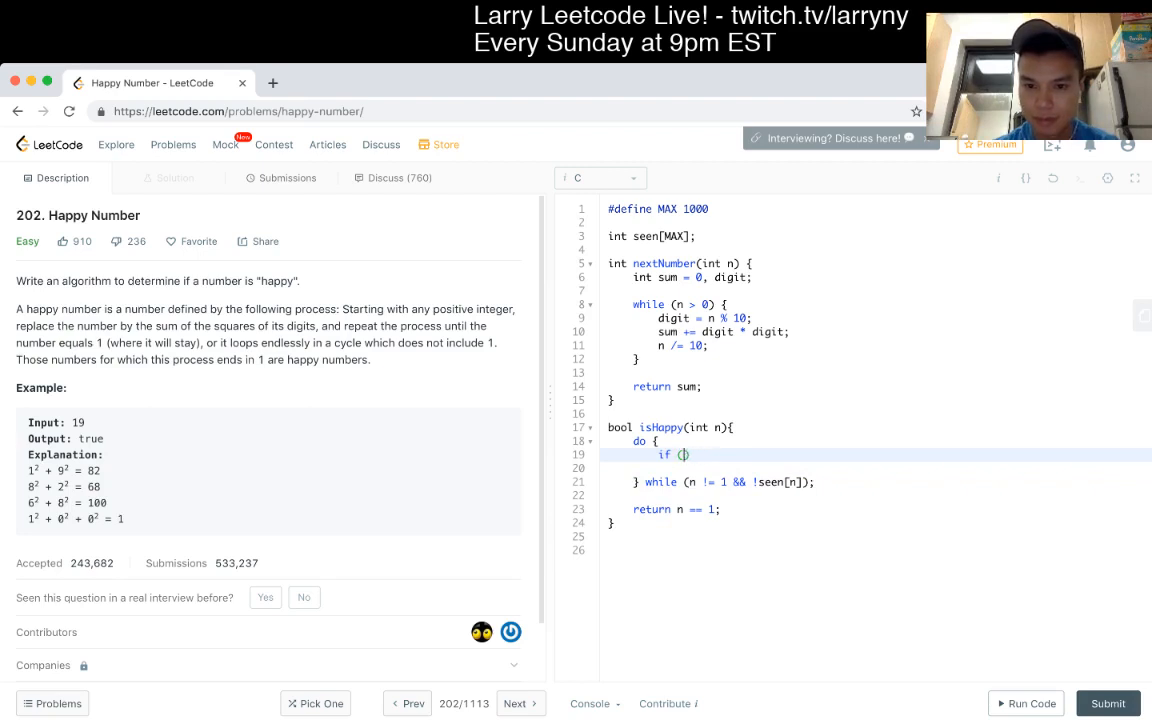
text(n <)
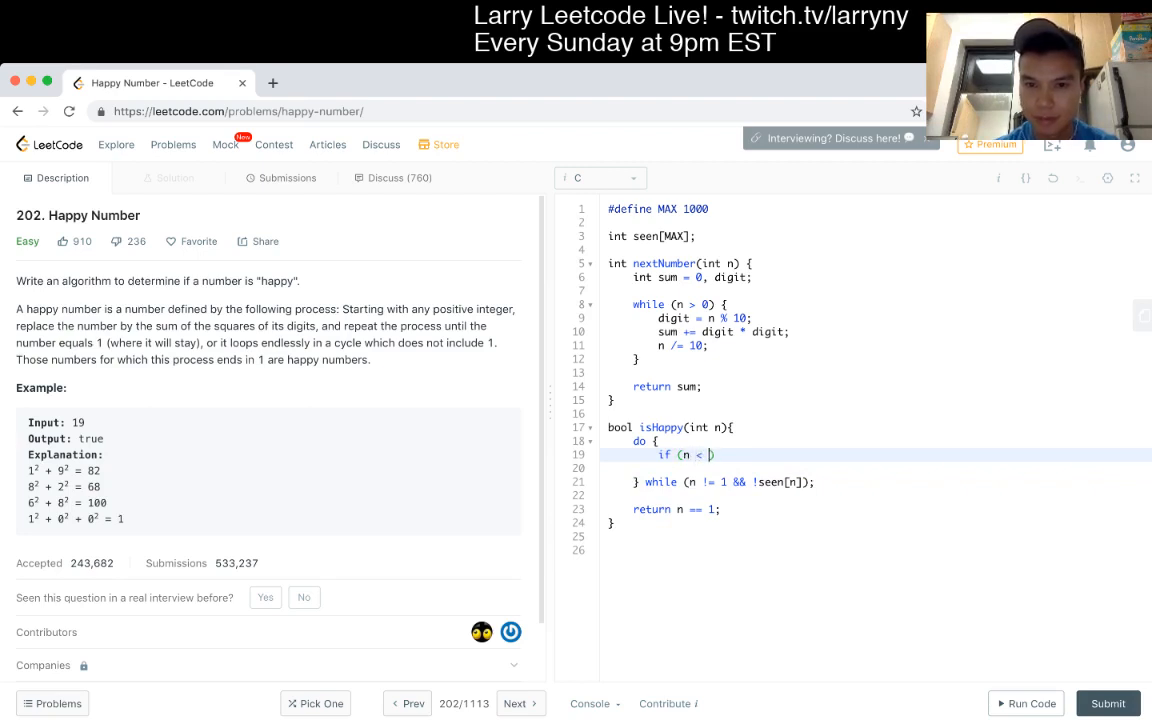
text(1000))
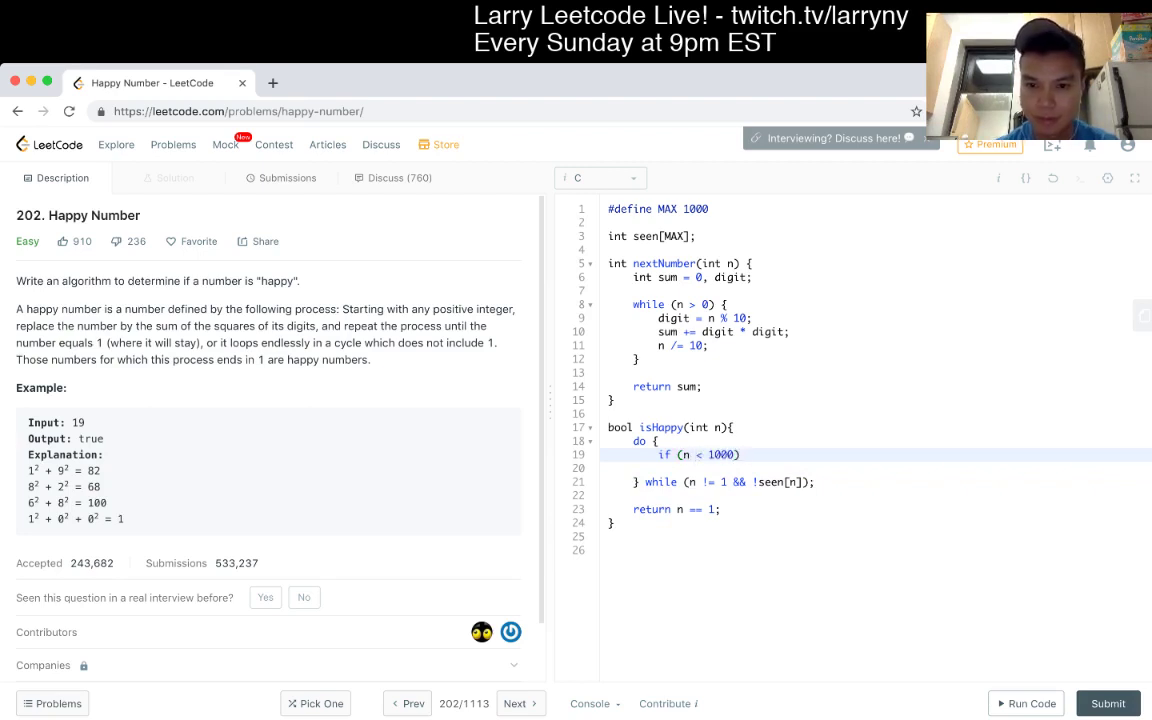
text(seen[n])
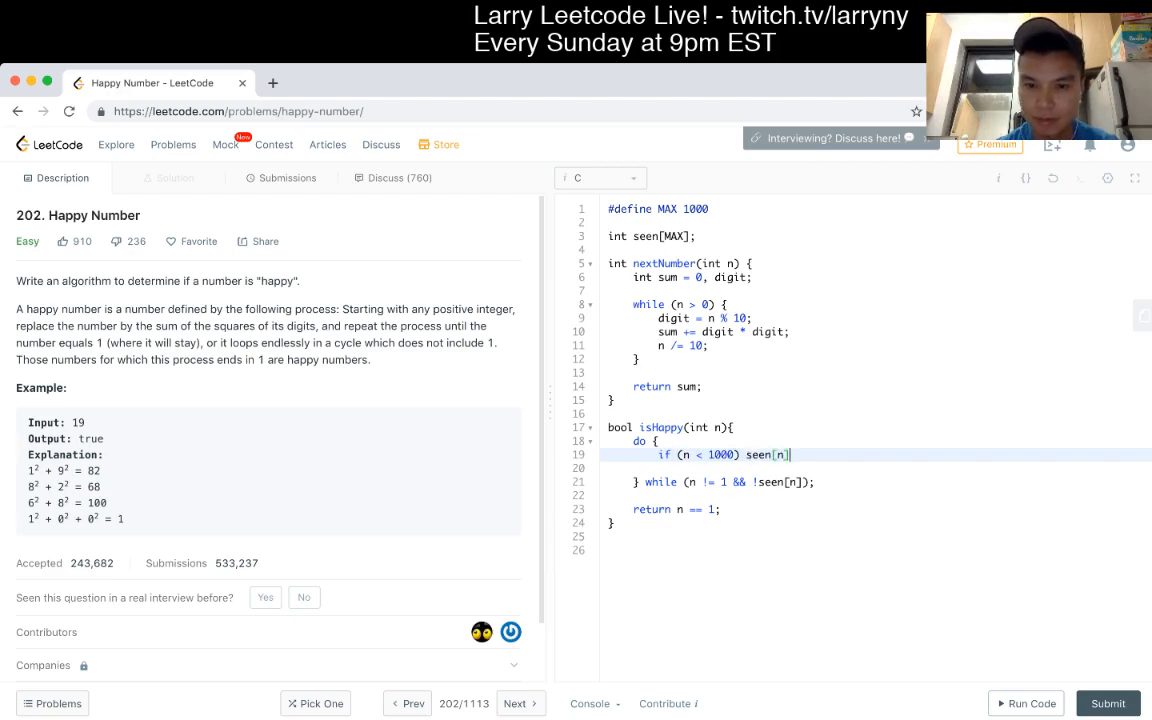
text(= 1;)
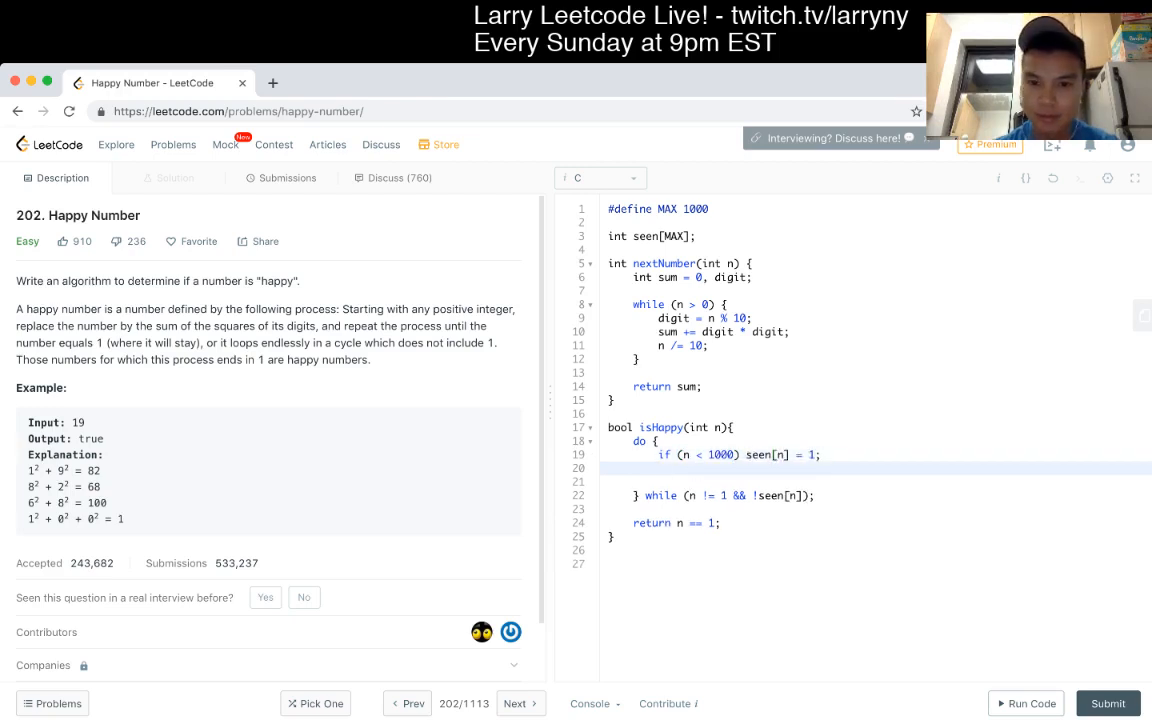
text(n)
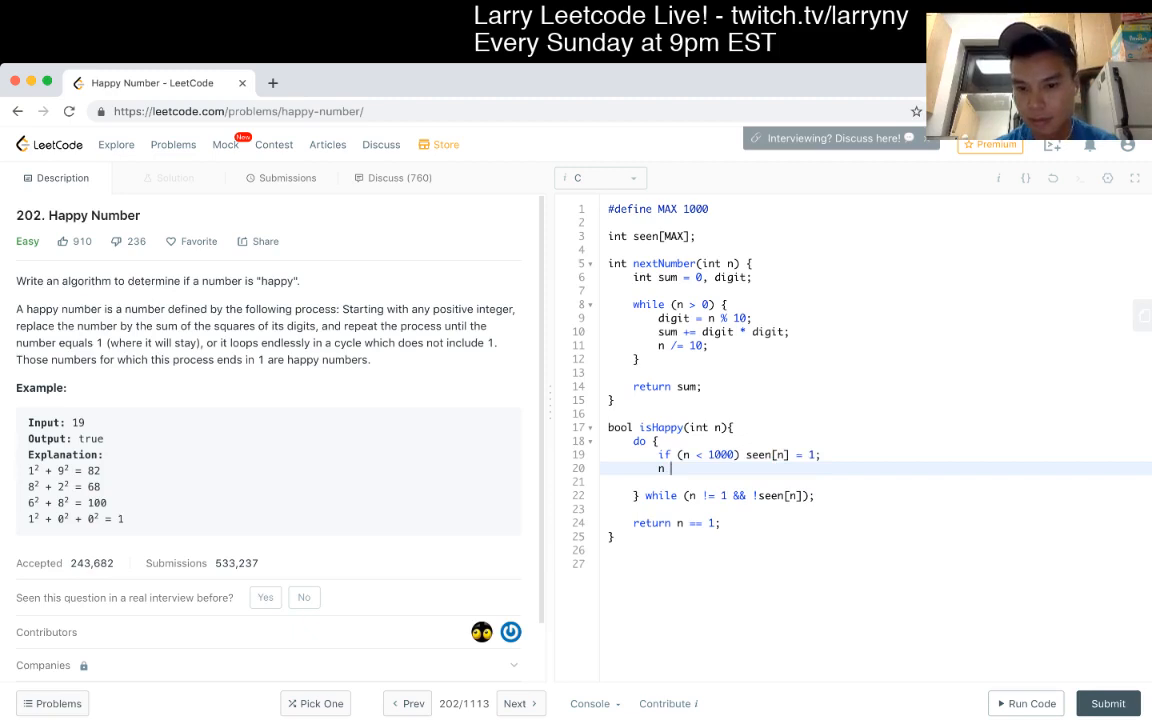
text(= nextNumber(n);)
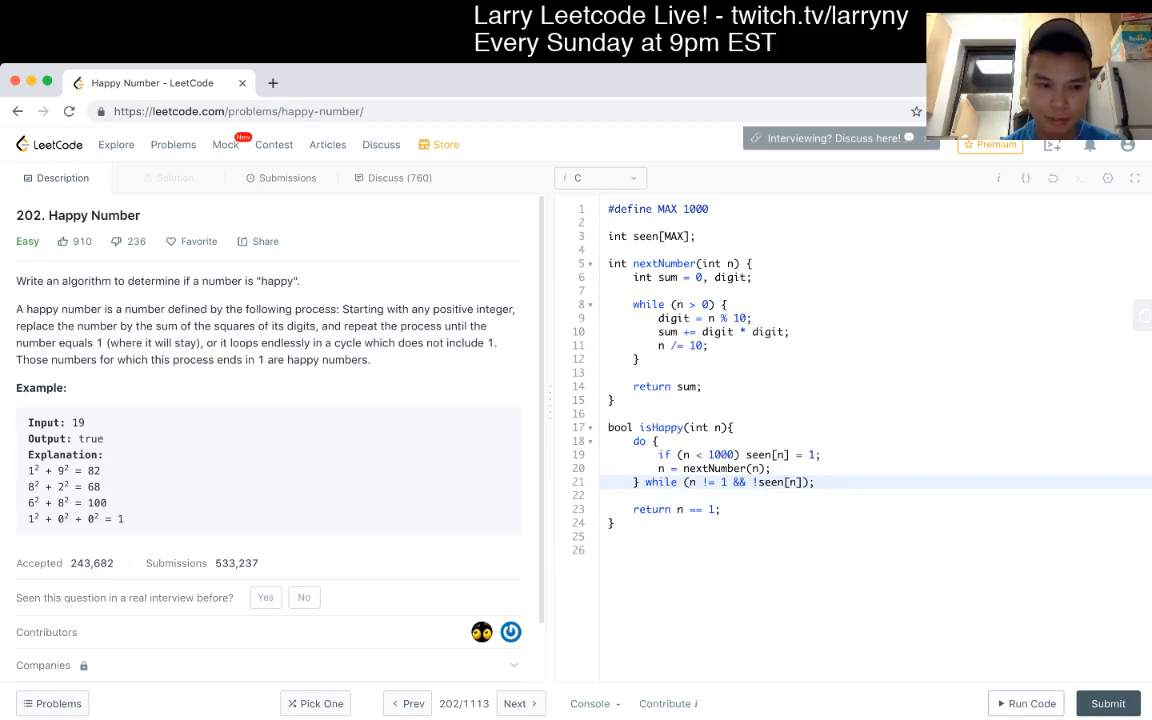
Step: Run input 19, add printf("%d\n", n) in the loop, and run input 4
click(1025, 703)
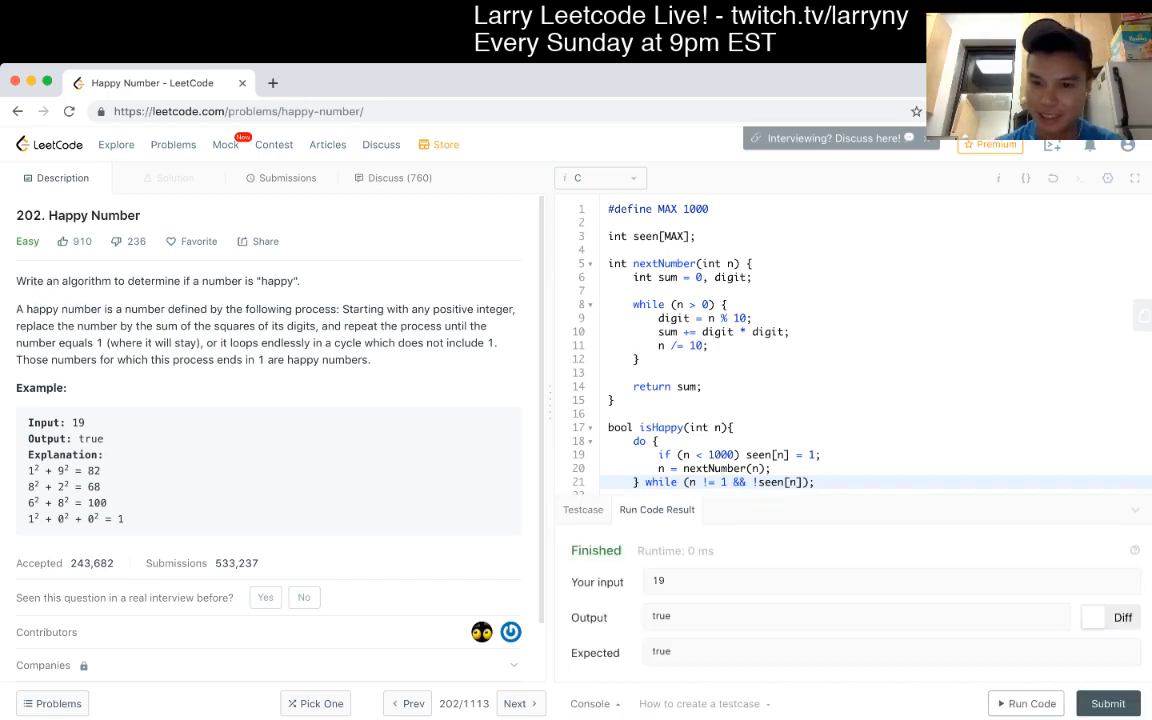
scroll(down, 3)
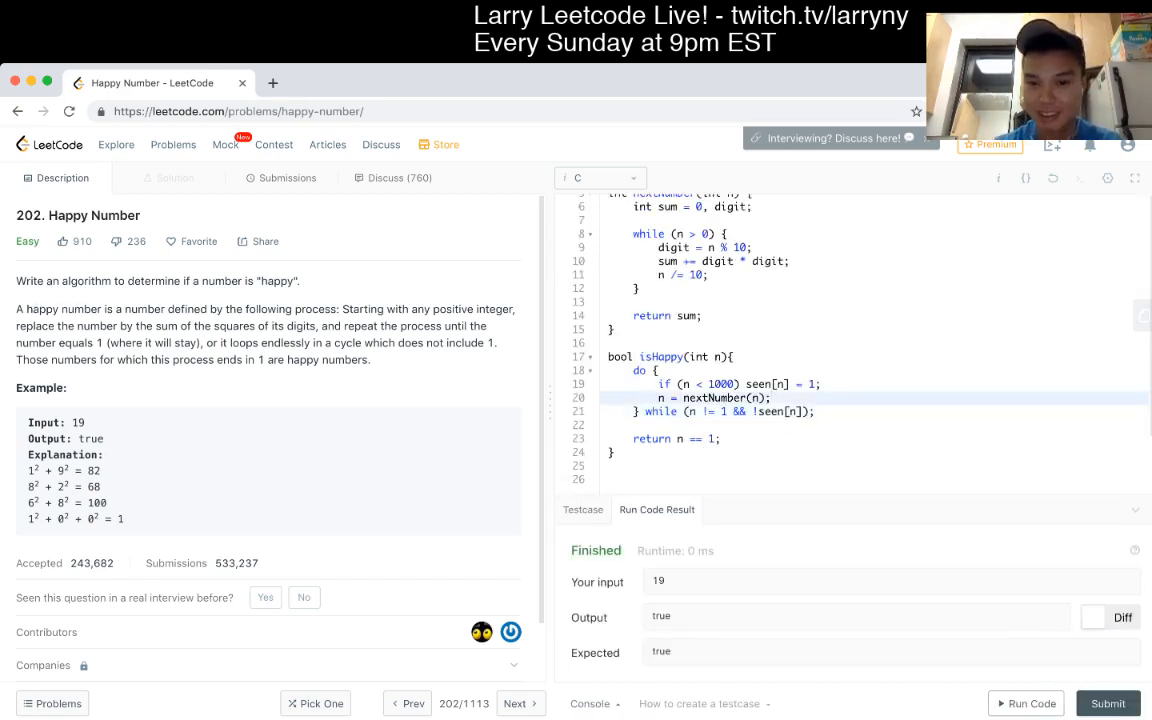
text(printf())
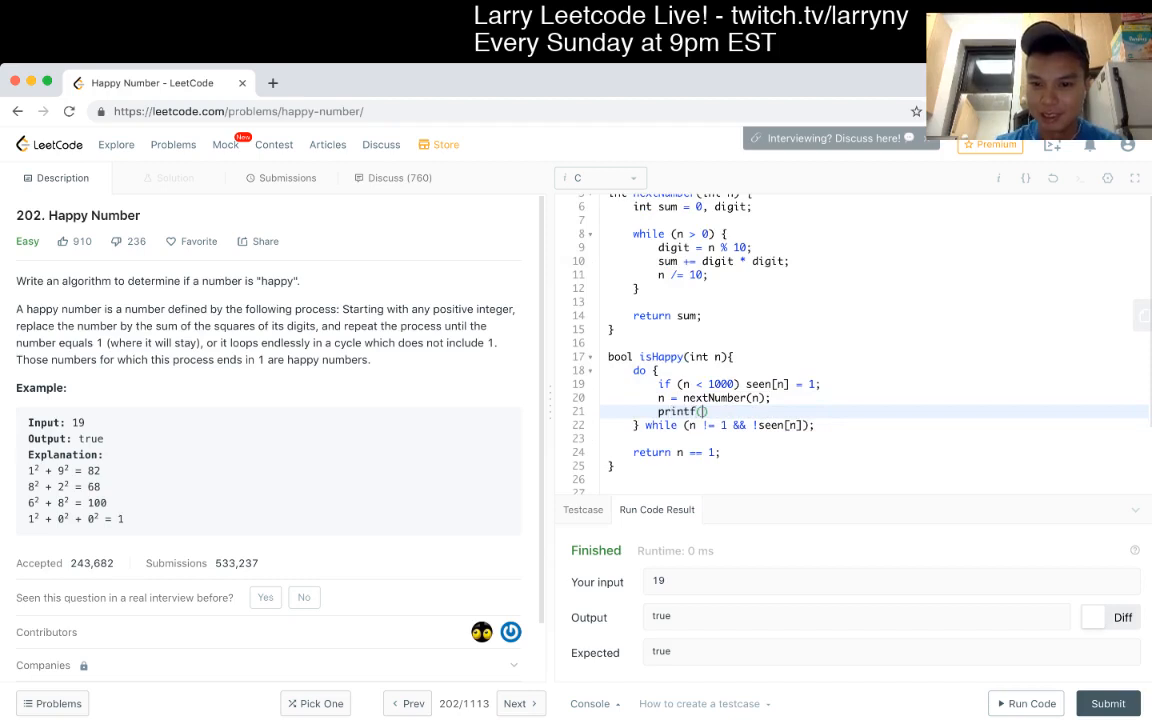
text("%d\n", n)
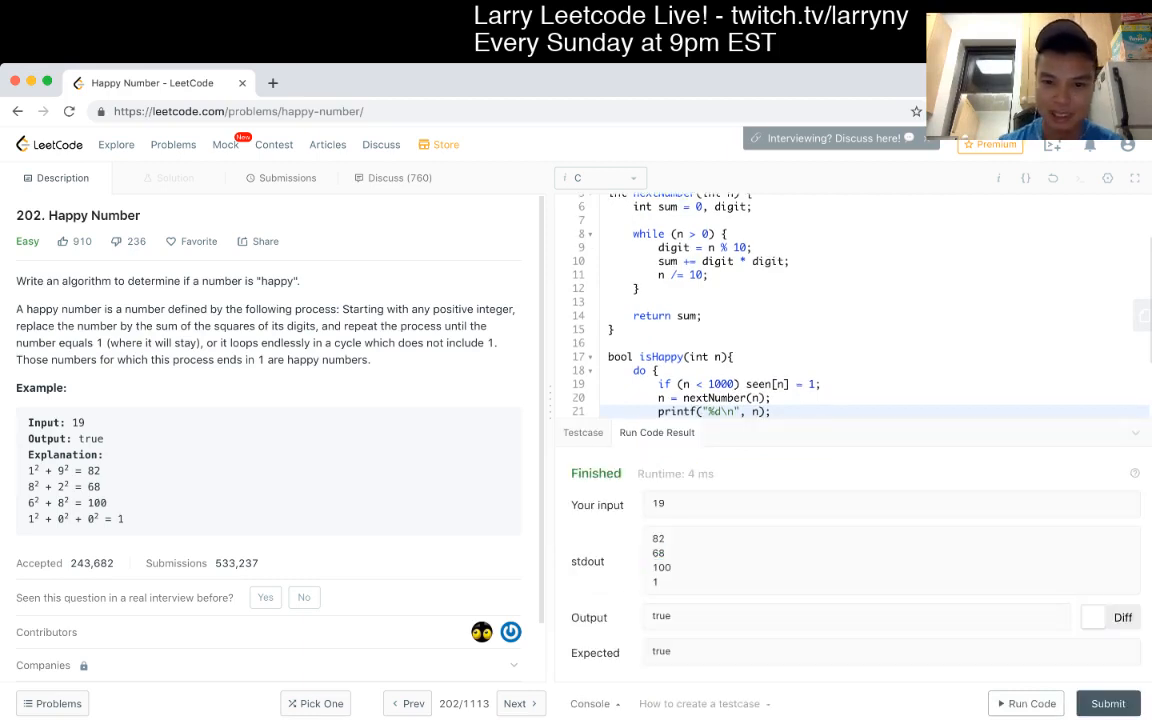
click(583, 538)
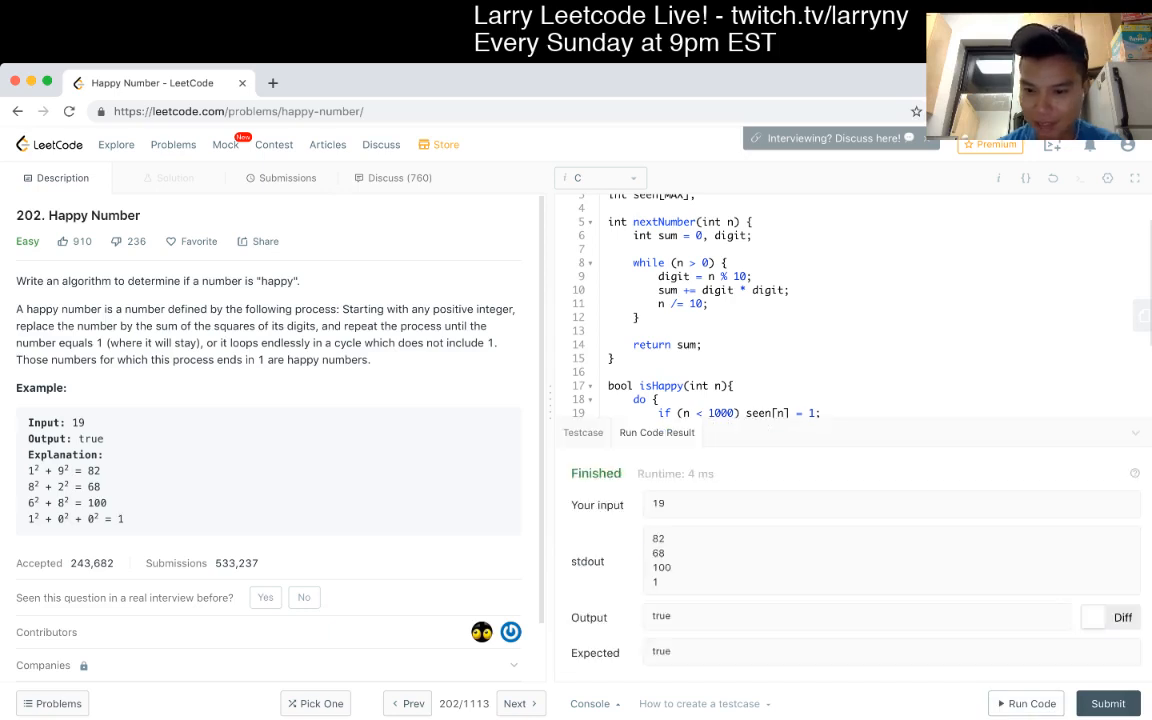
click(583, 538)
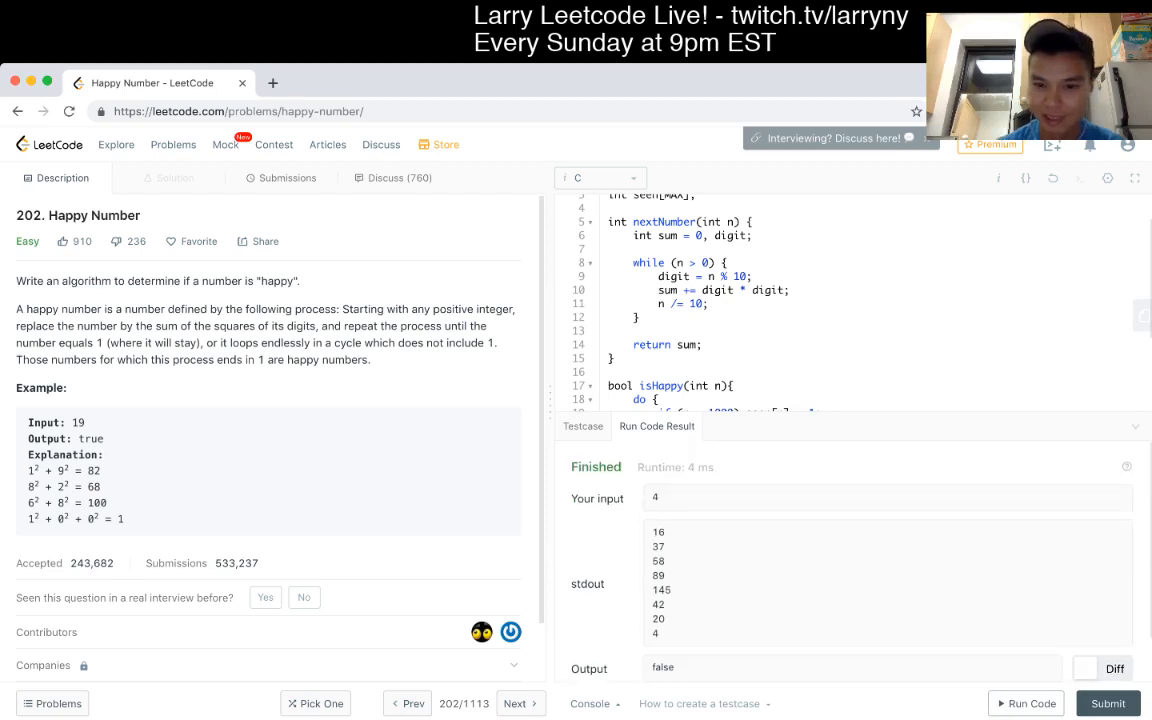
Step: Edit the custom test input and submit, getting Wrong Answer on input 13
click(582, 538)
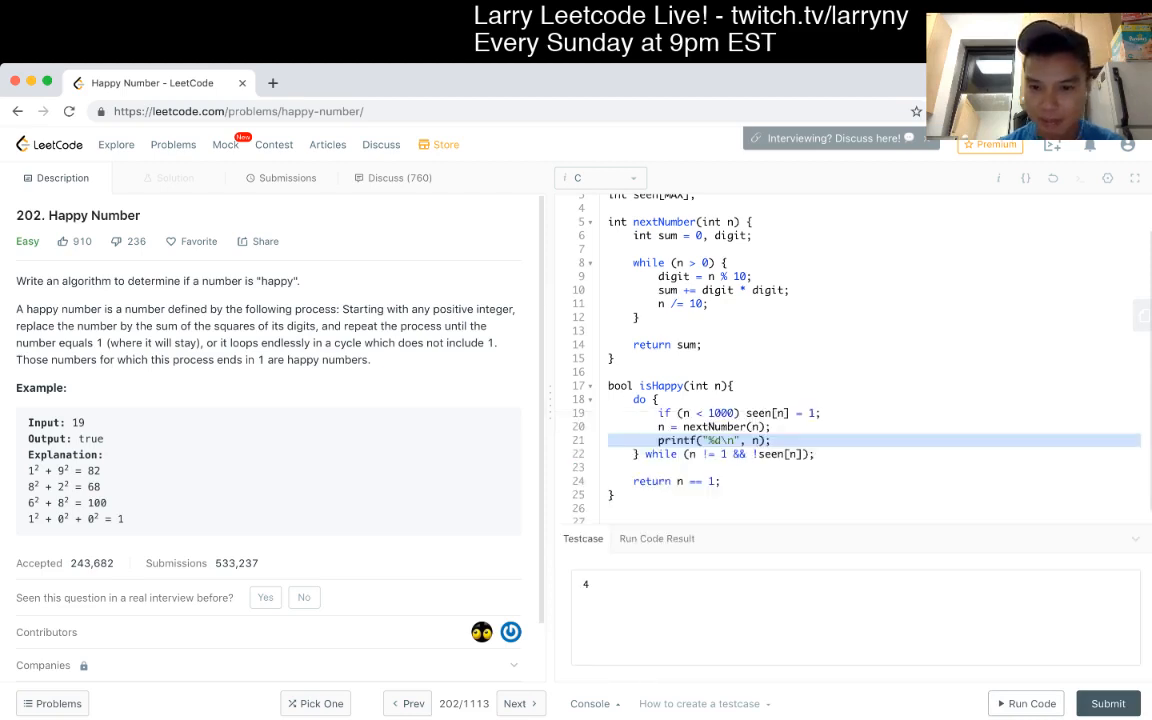
click(855, 615)
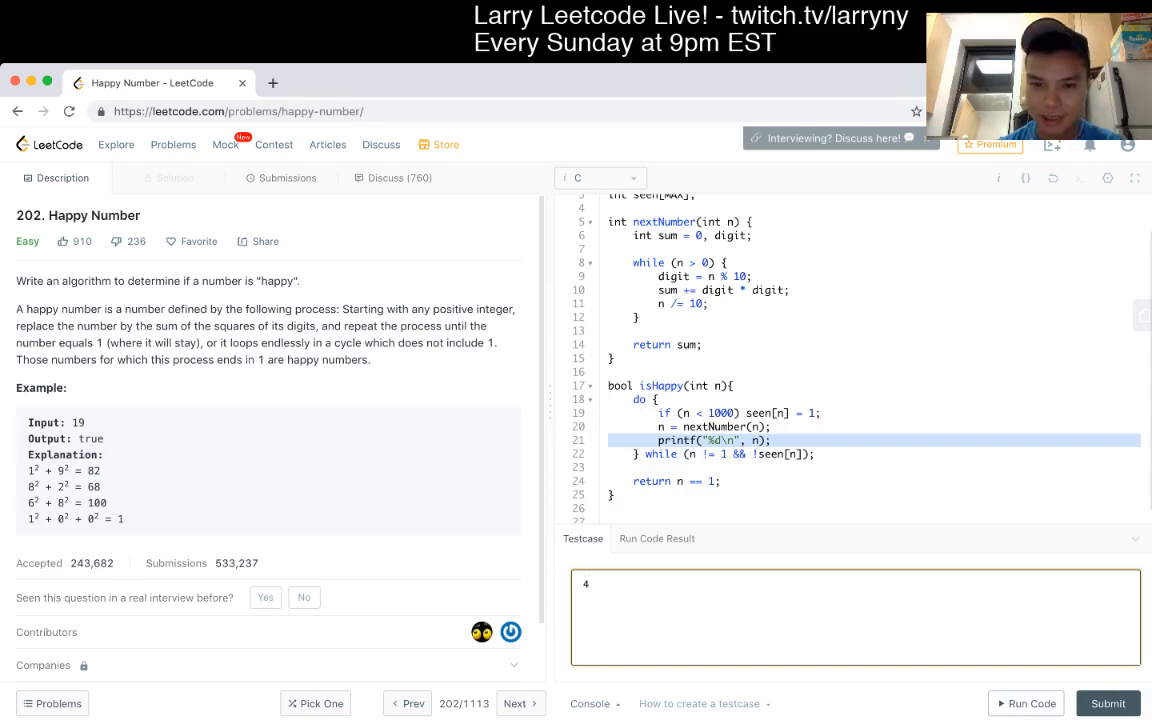
click(588, 584)
text(1)
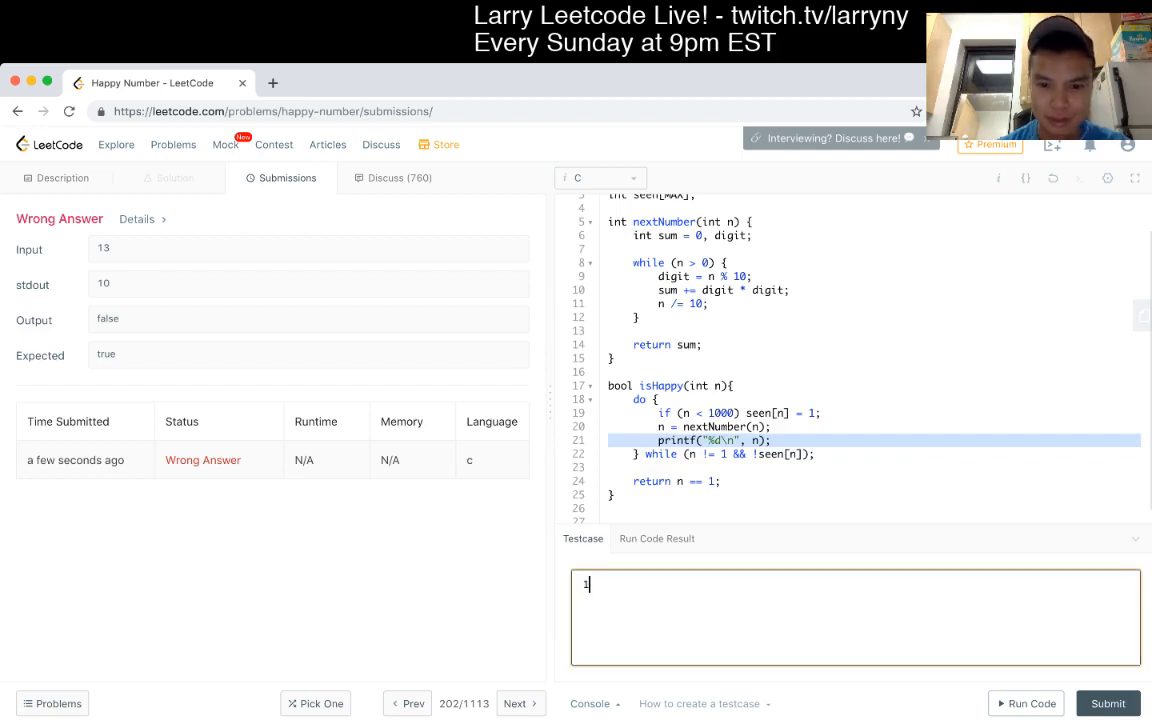
Step: Run input 13 as a custom test, confirming it prints 10, 1 and returns true
click(1025, 703)
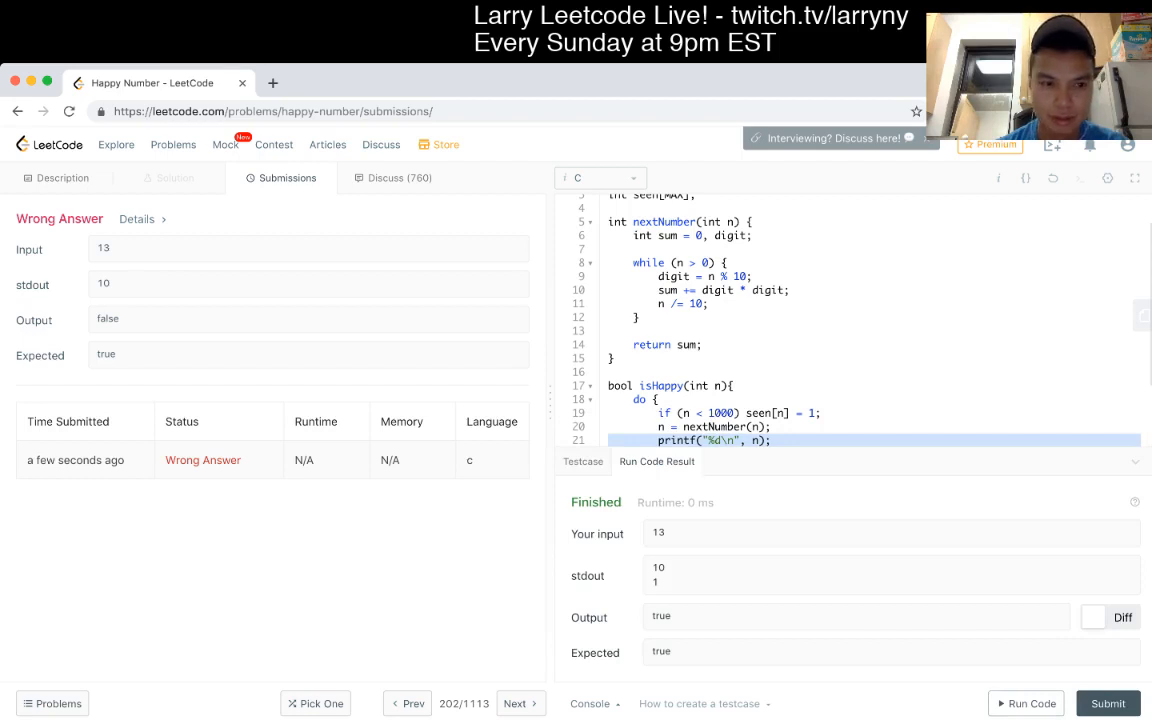
scroll(down, 3)
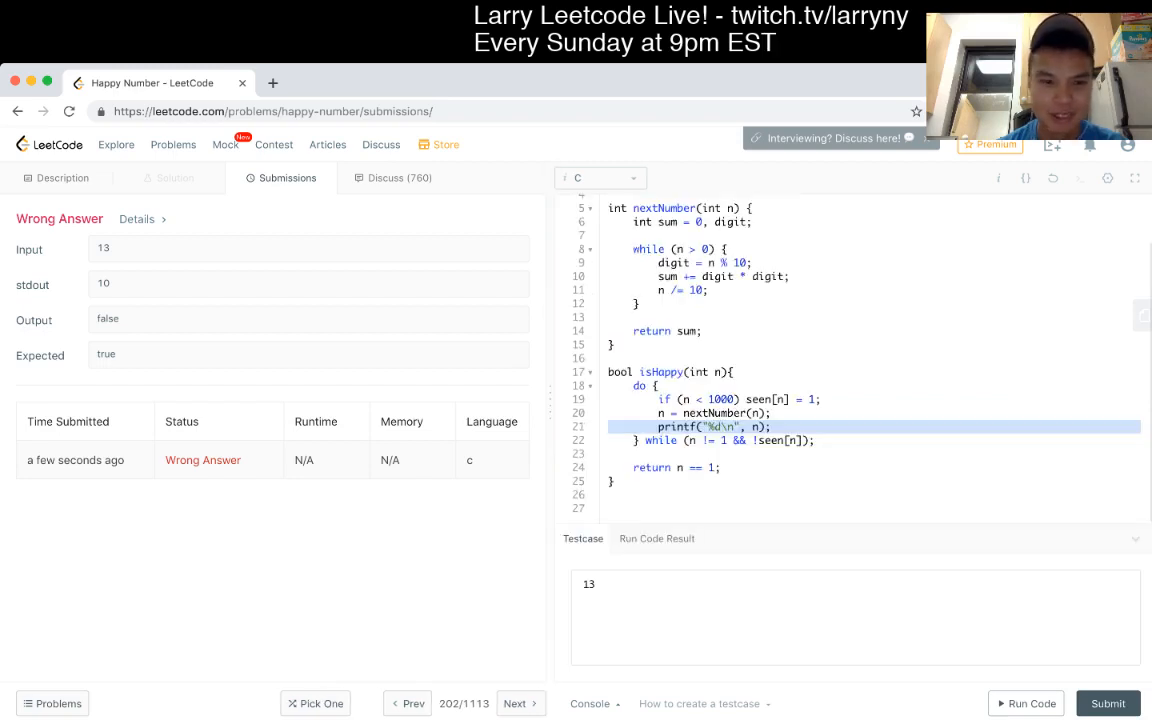
double_click(588, 584)
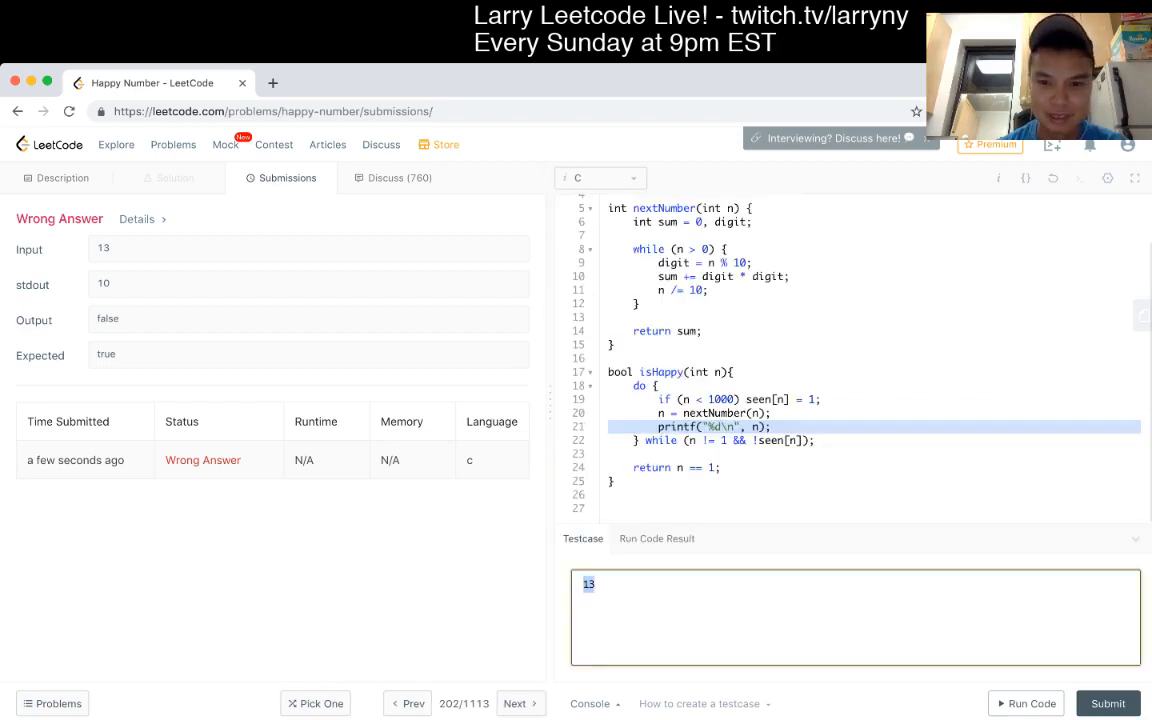
click(1025, 703)
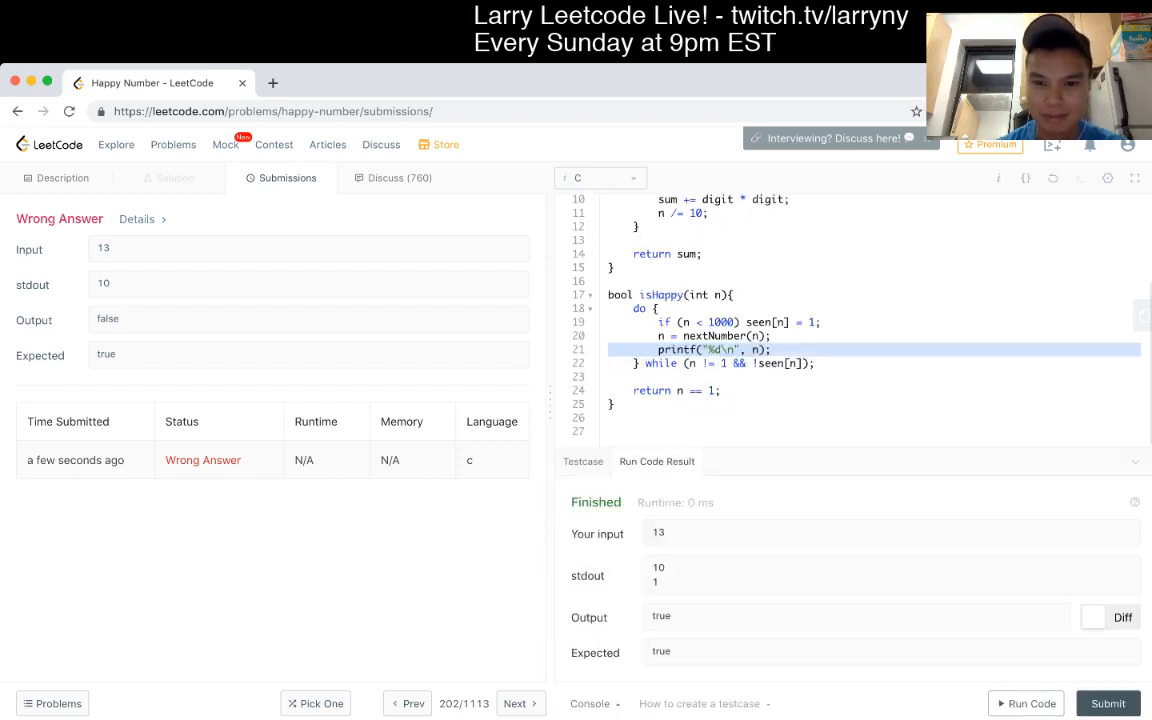
scroll(up, 3)
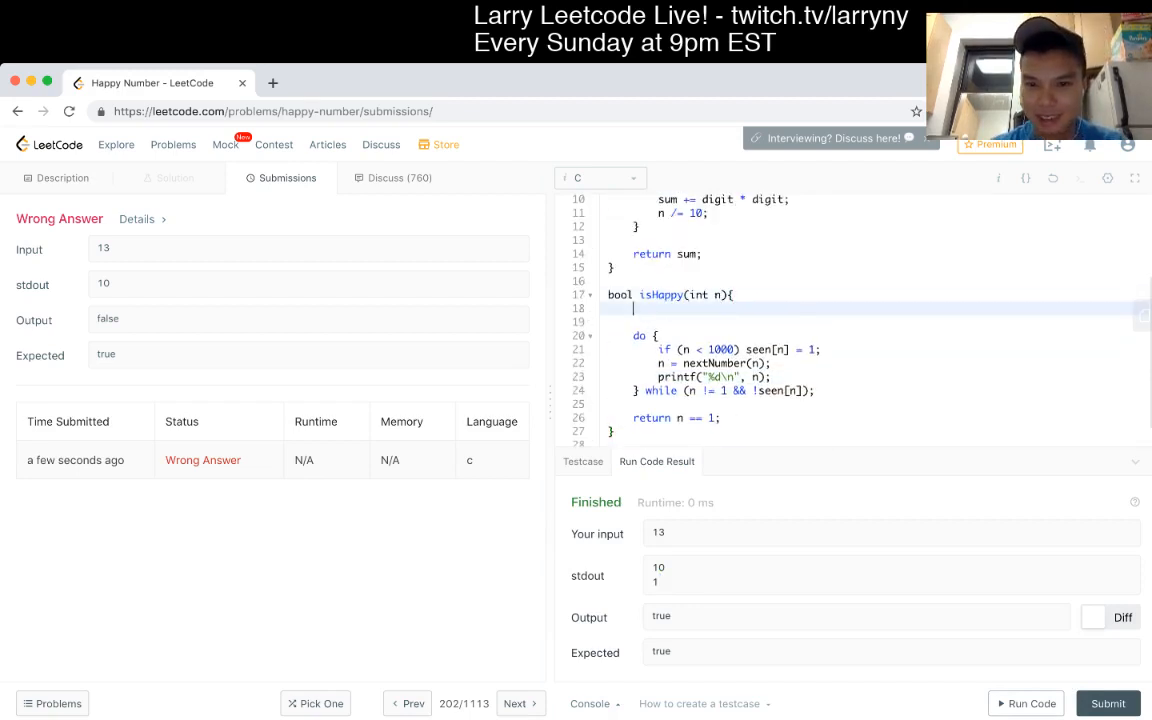
Step: Add int i; and for (i = 0; i < MAX; i++) seen[i] = 0; atop isHappy
text(for (i = 0)
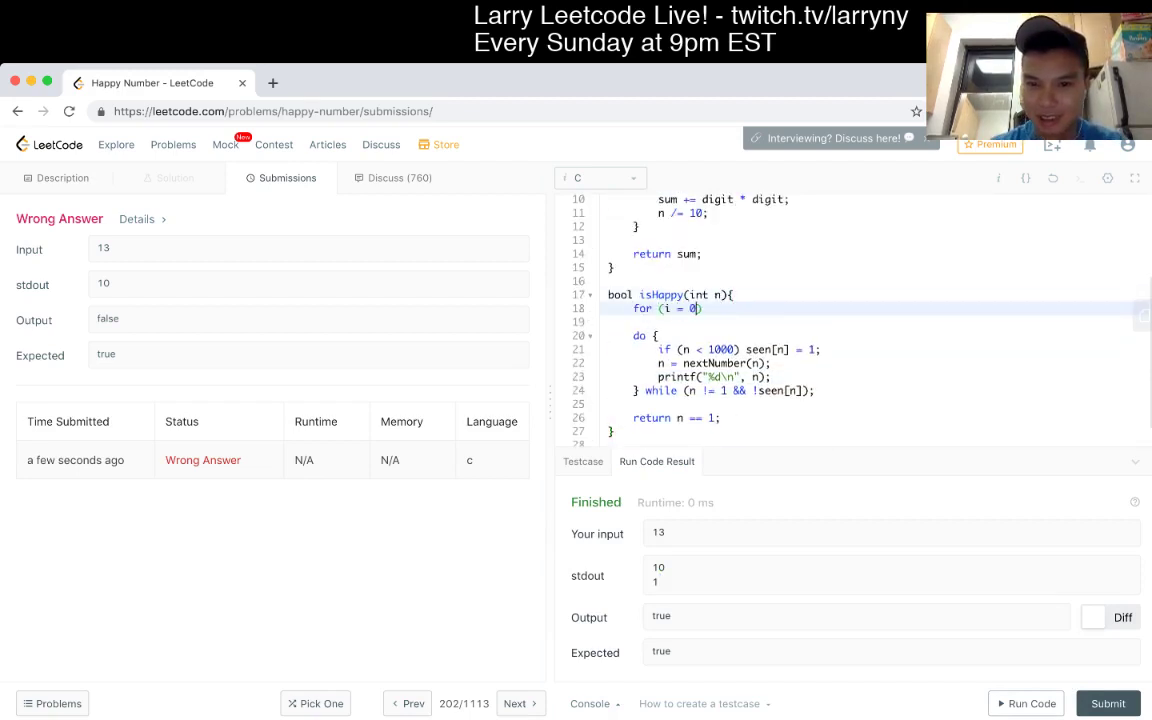
text(; i <)
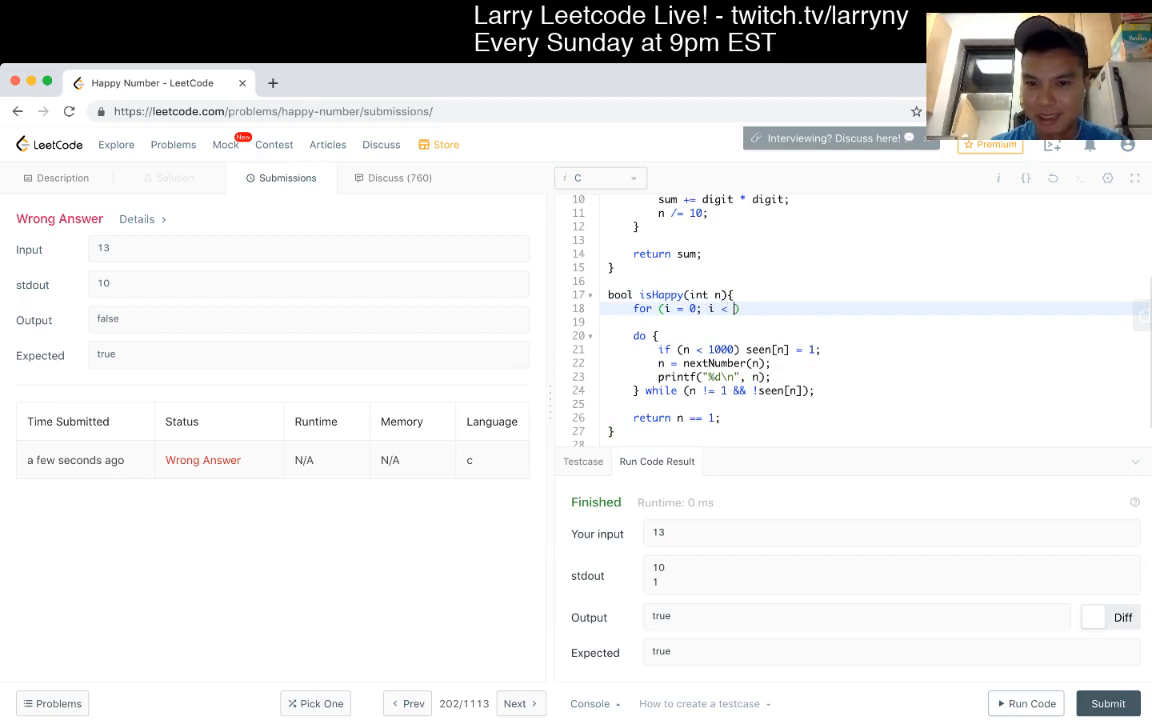
text(MAX;i)
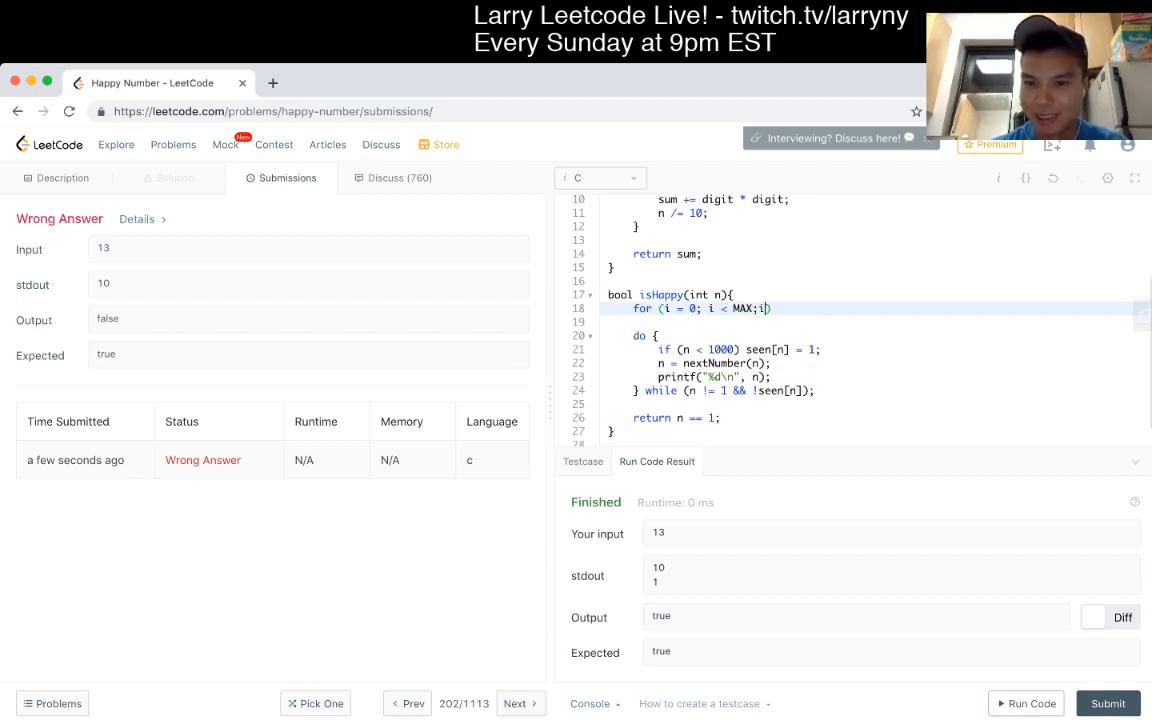
text(++) seen[i] = 0;)
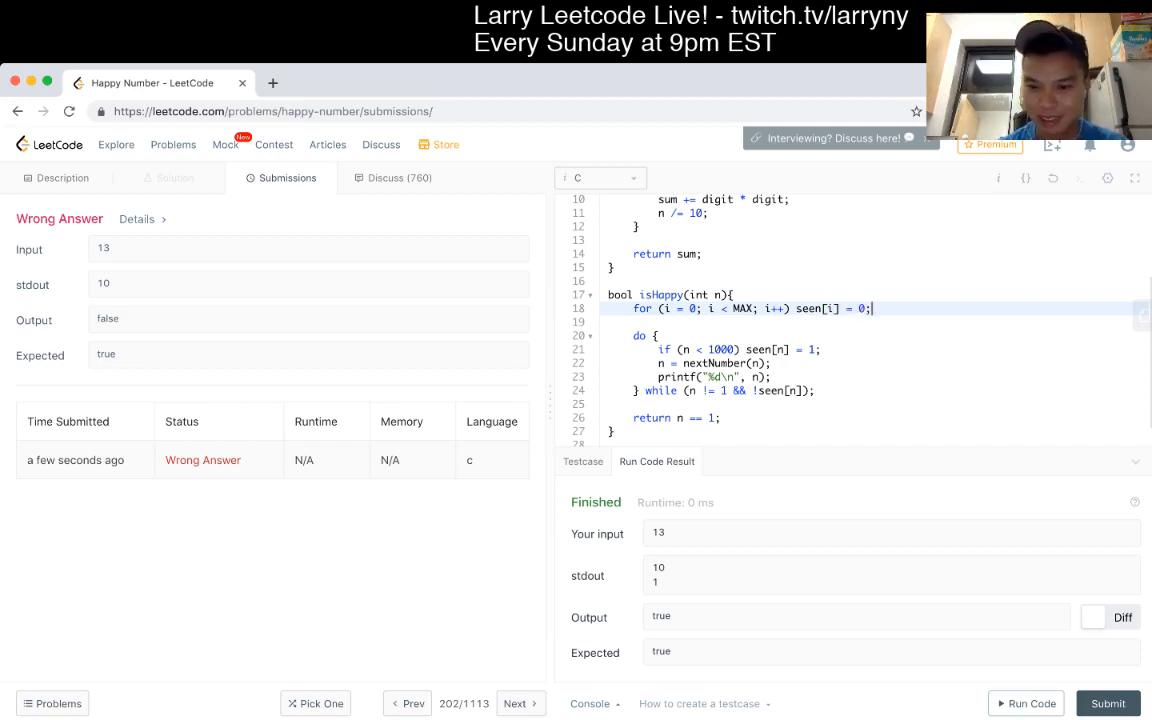
text(int i;)
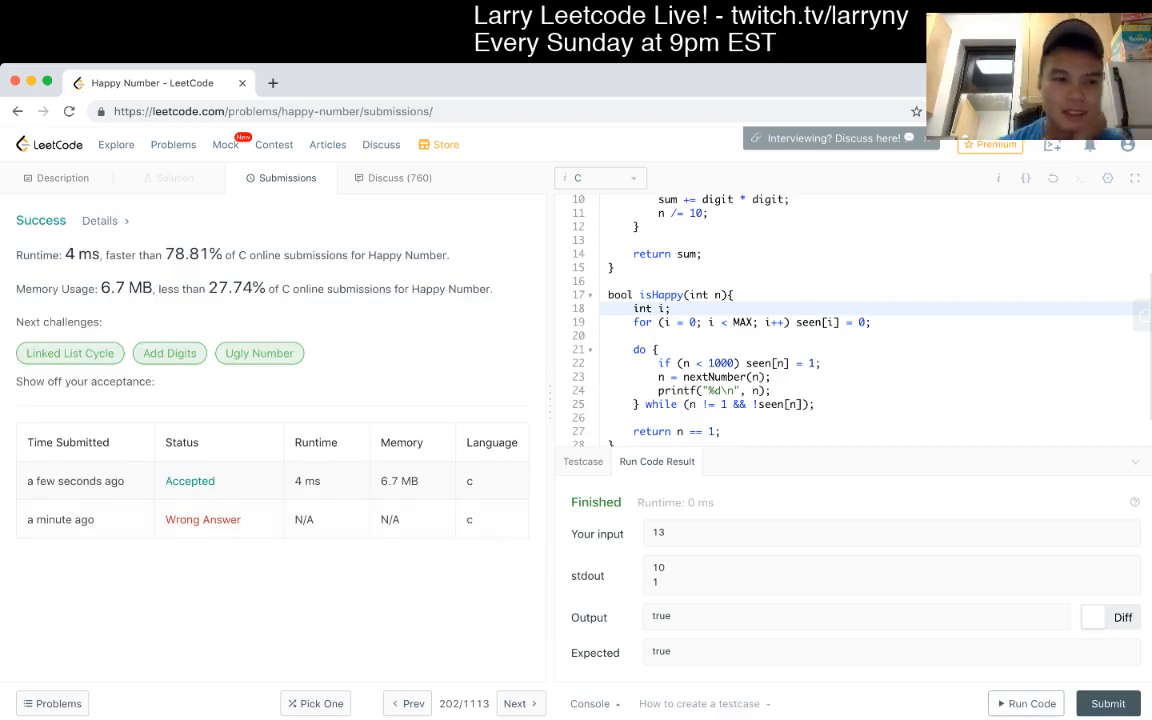
Step: Scroll the accepted code, check the submission result, then return to Description
scroll(up, 3)
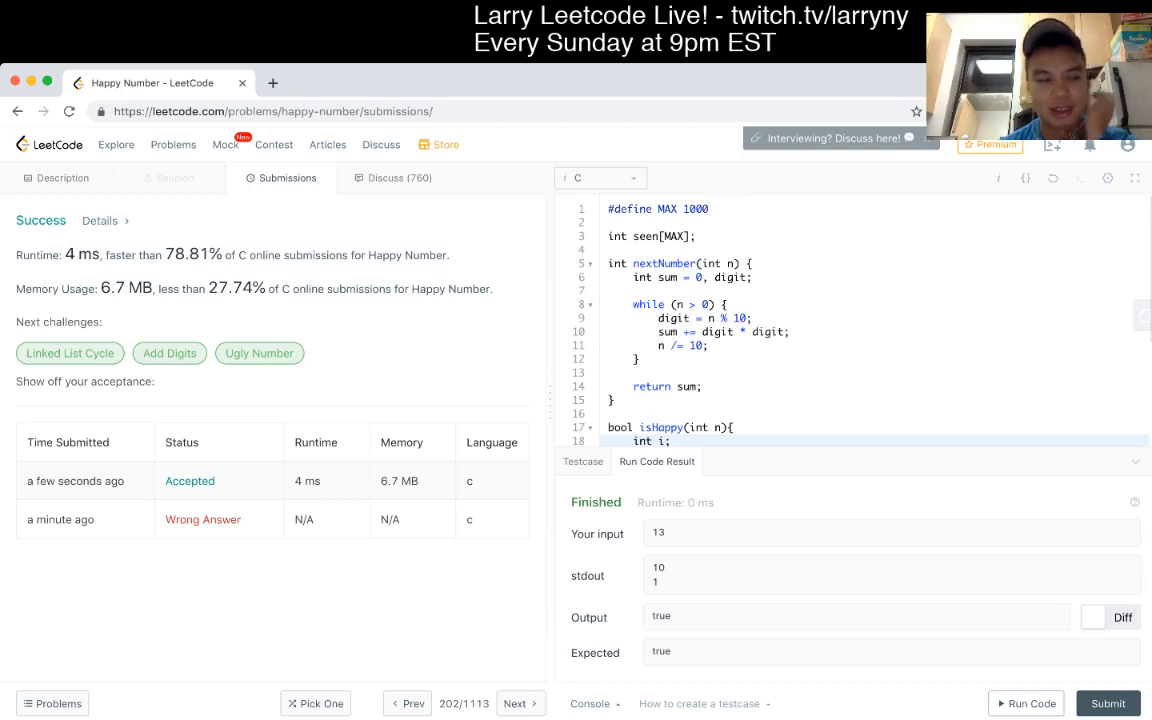
scroll(down, 3)
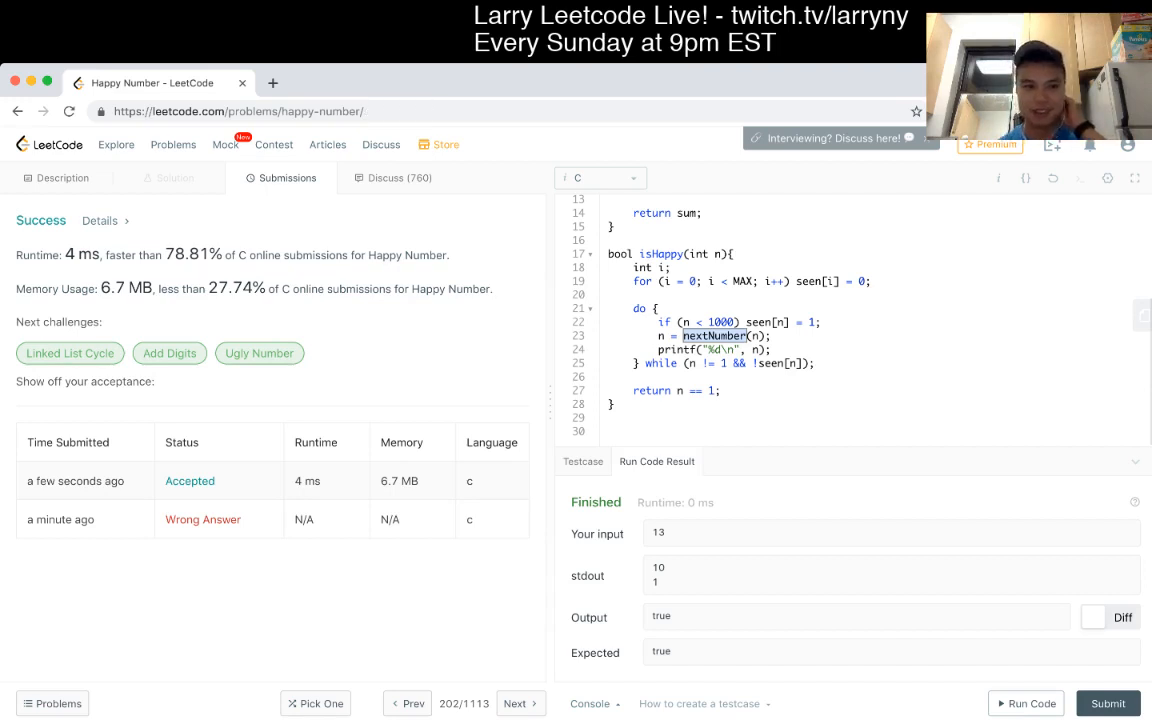
click(62, 177)
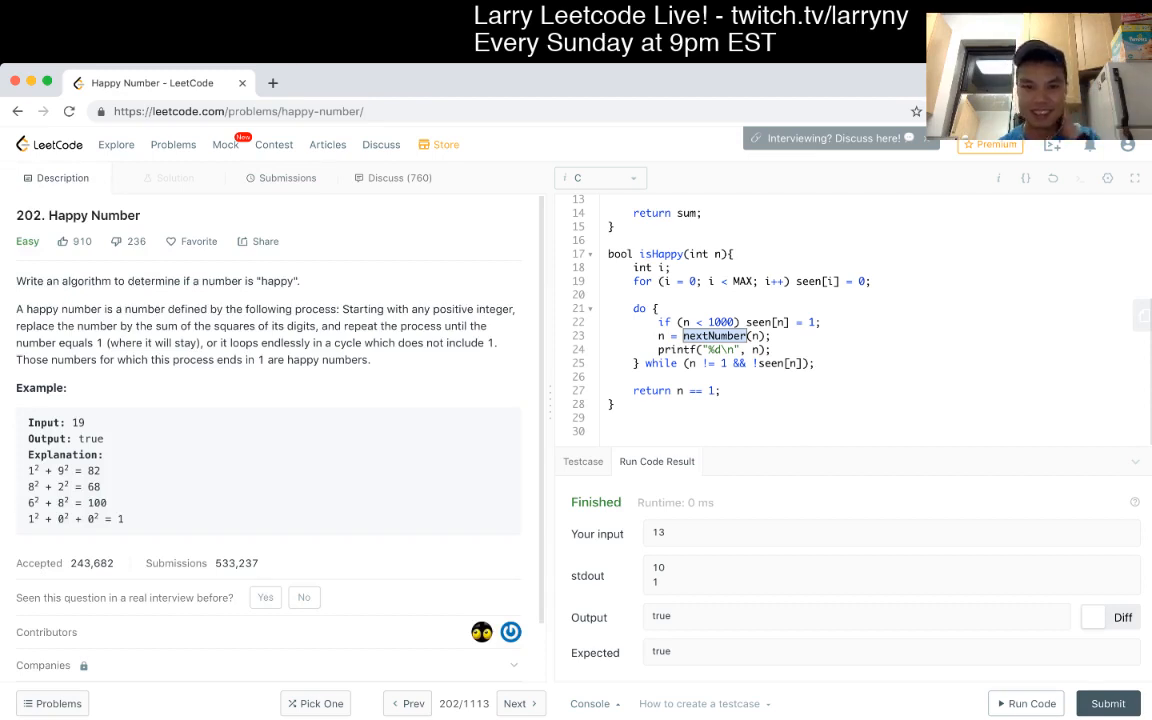
click(1107, 703)
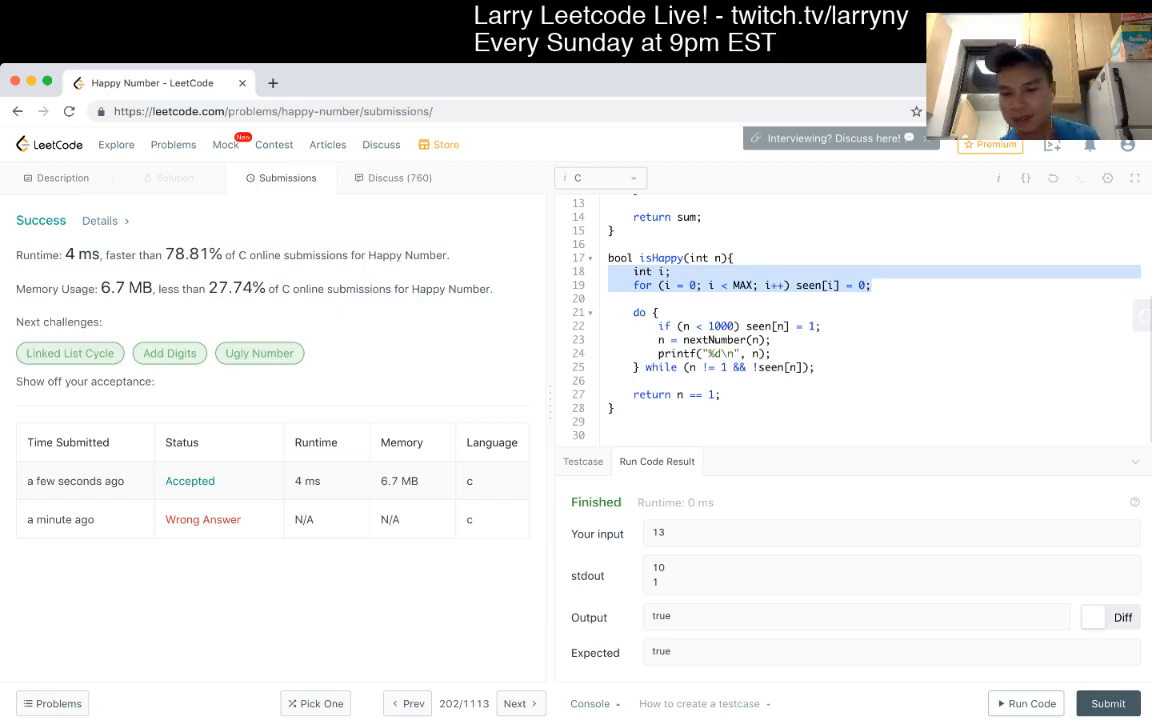
click(56, 177)
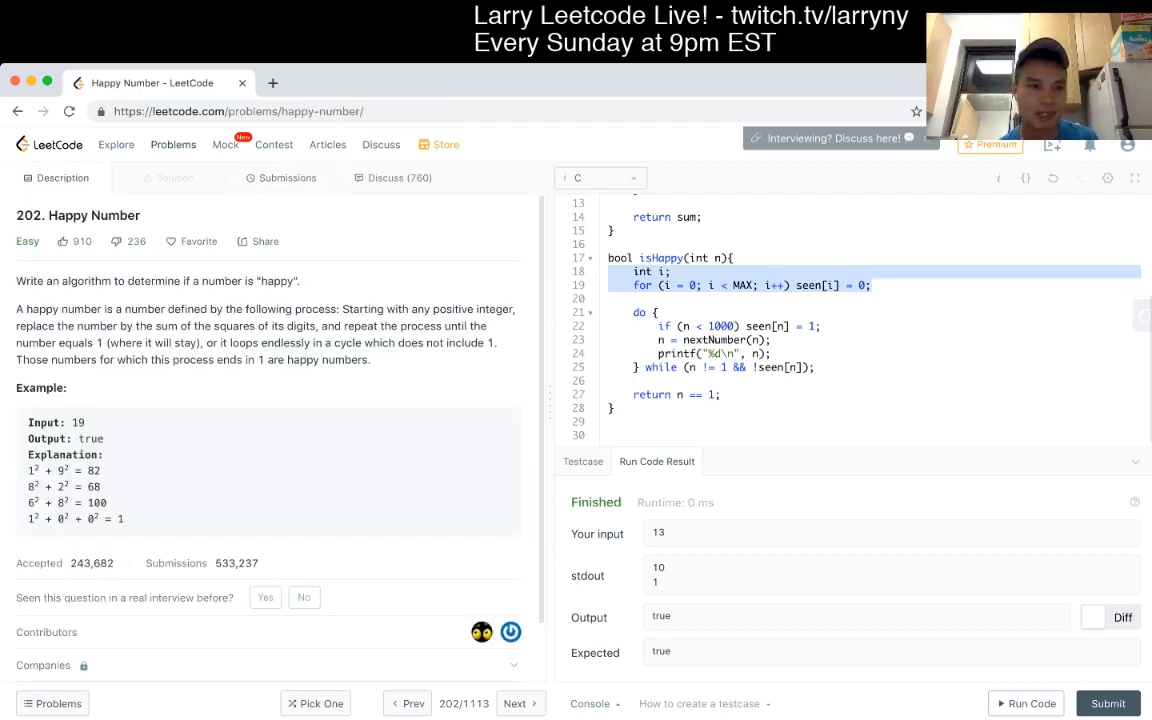